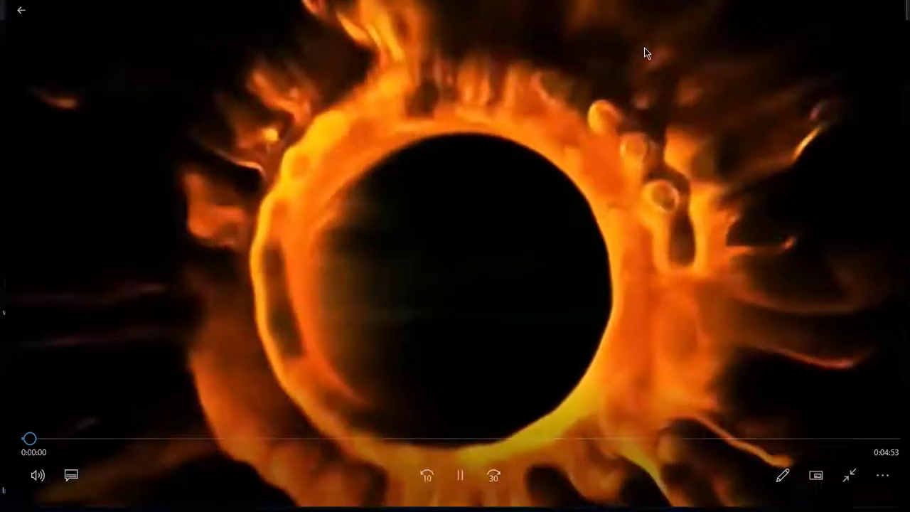
Leave full-screen playback of the Kali Linux video and close the Movies & TV player.
{"action": "left_click", "coordinate": [848, 474]}
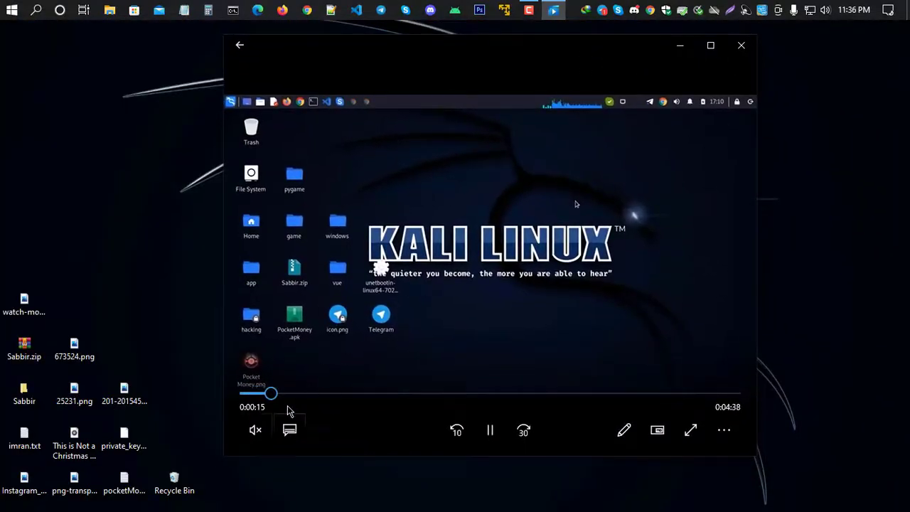
{"action": "left_click_drag", "start_coordinate": [270, 392], "coordinate": [381, 392]}
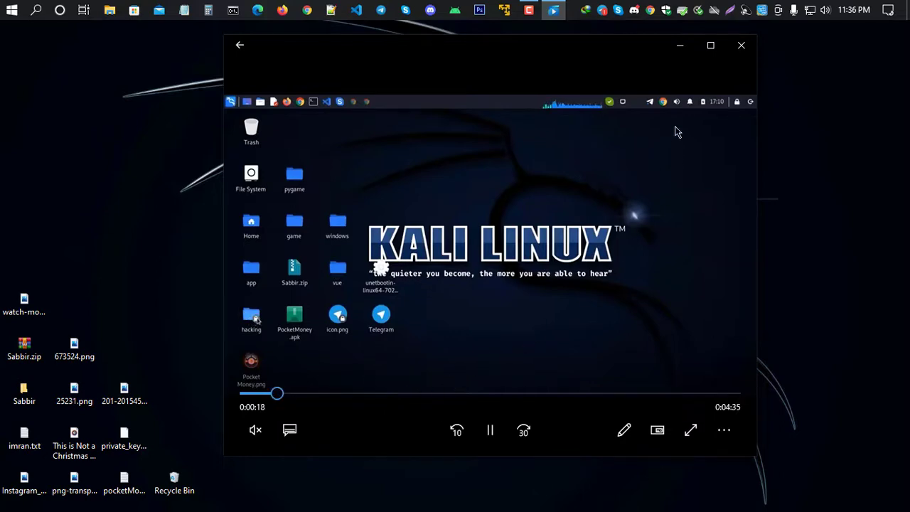
{"action": "left_click", "coordinate": [742, 45]}
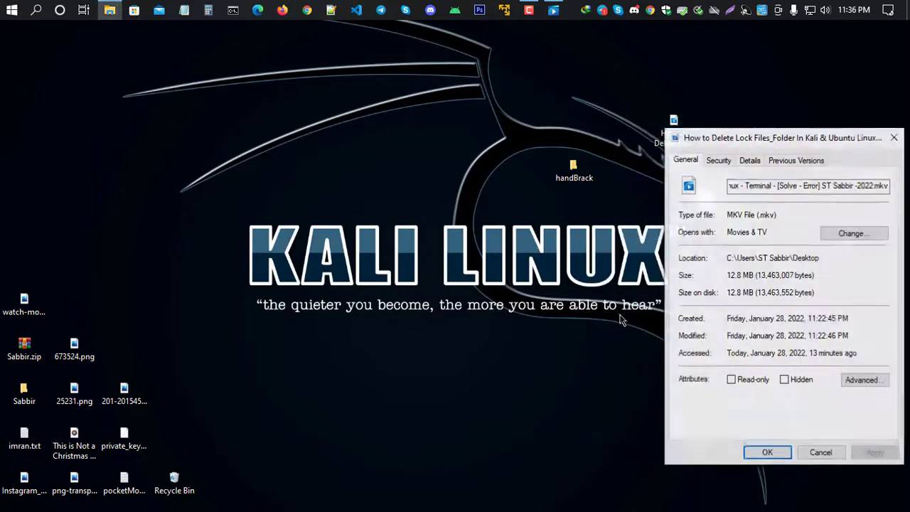
Change the video file's extension to mp4 in Properties and confirm the rename warning.
{"action": "left_click_drag", "start_coordinate": [781, 136], "coordinate": [449, 99]}
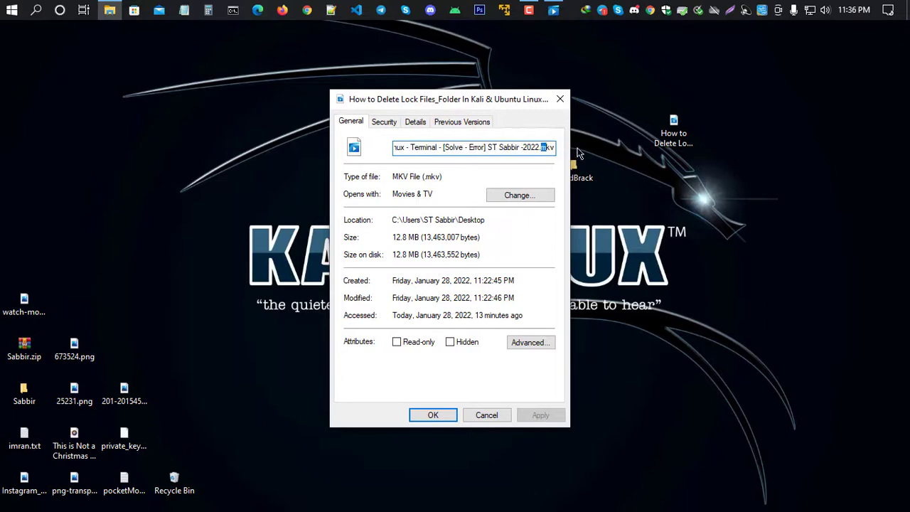
{"action": "type", "text": "mp4"}
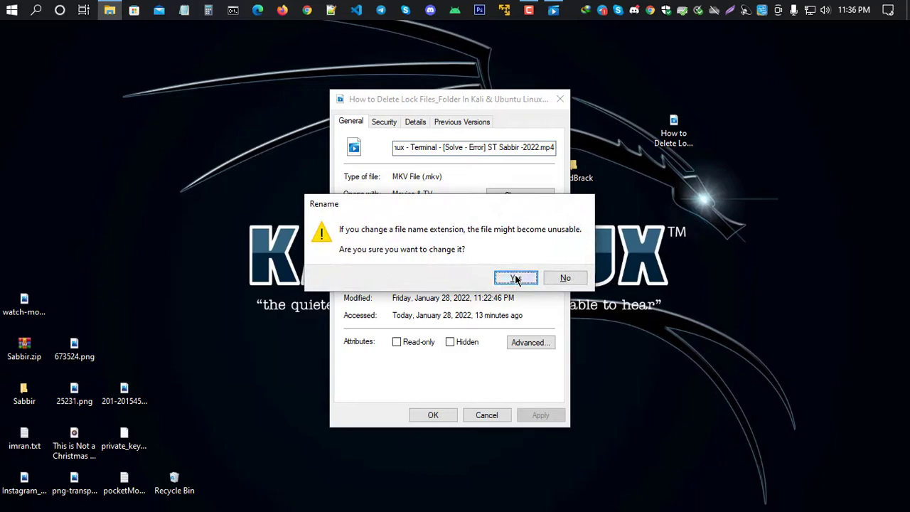
{"action": "left_click", "coordinate": [514, 277]}
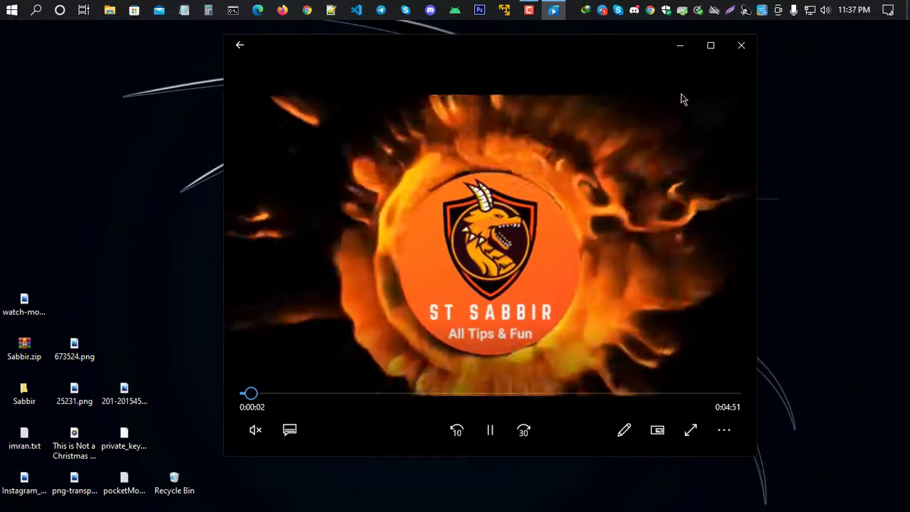
Close the Movies & TV window so only the Desktop with the video file remains.
{"action": "left_click", "coordinate": [742, 45]}
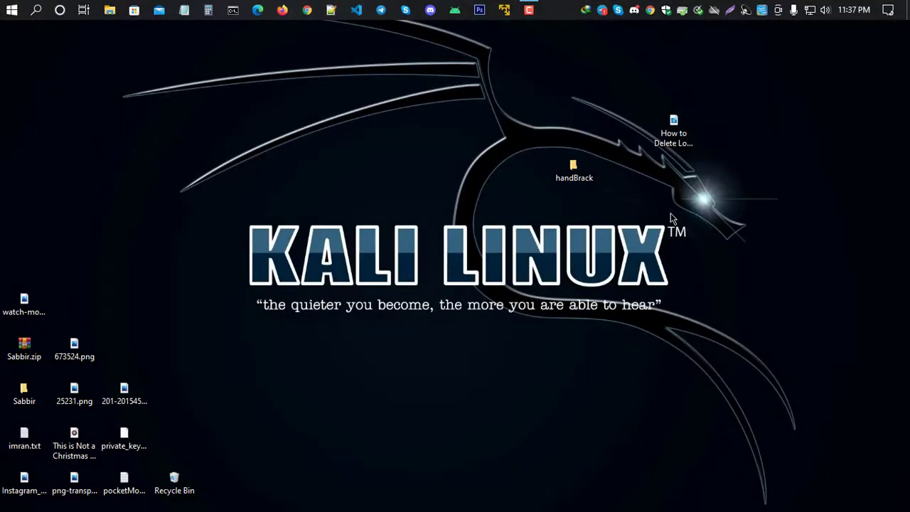
{"action": "mouse_move", "coordinate": [653, 227]}
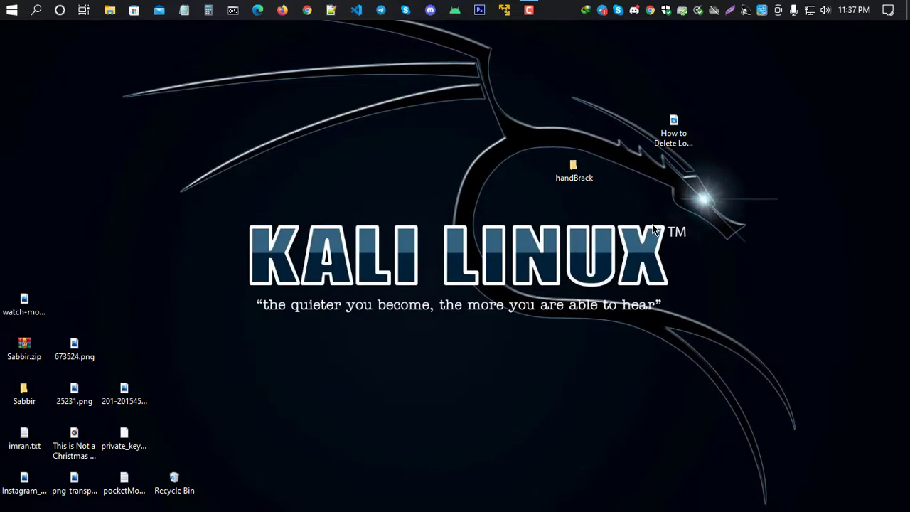
{"action": "mouse_move", "coordinate": [568, 250]}
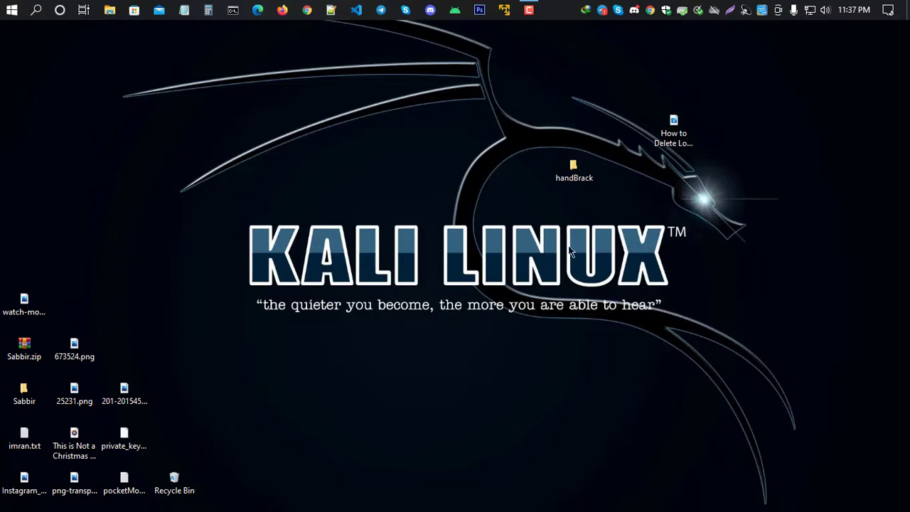
Search Google for 'handbrake' in Chrome.
{"action": "left_click", "coordinate": [307, 10]}
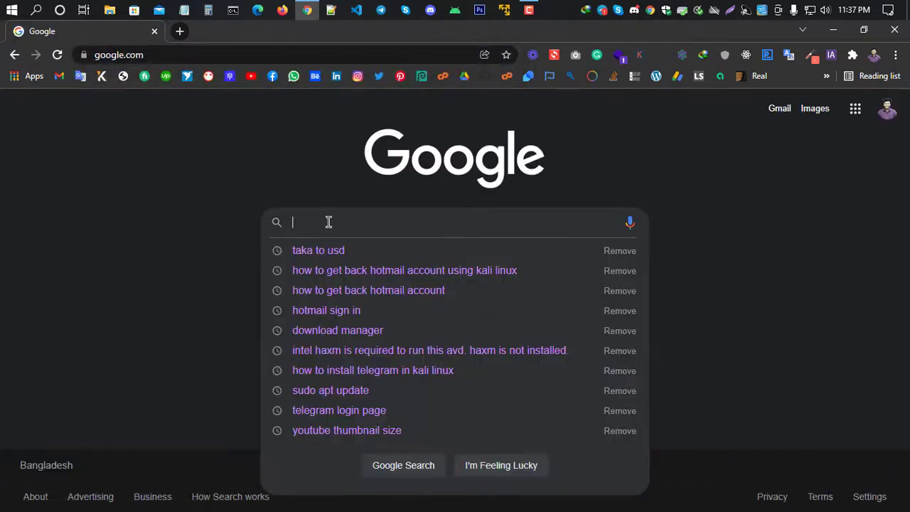
{"action": "type", "text": "handbr"}
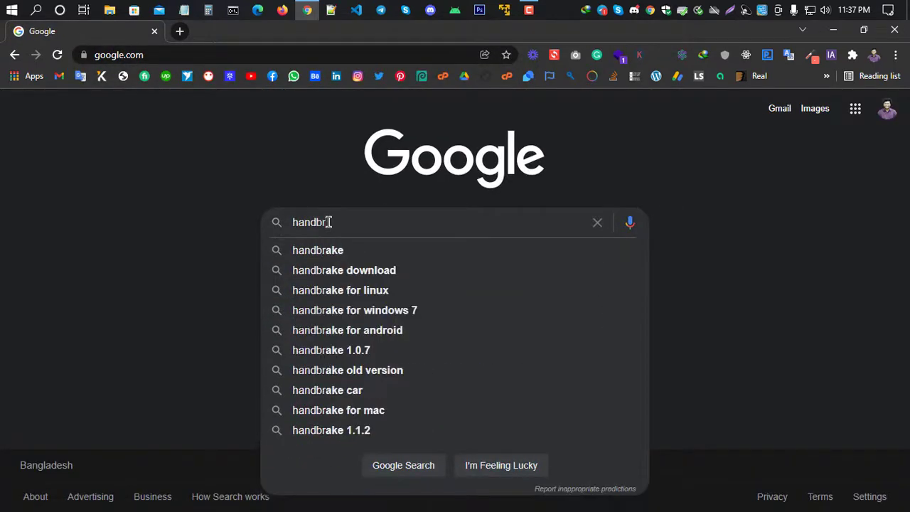
{"action": "type", "text": "ake"}
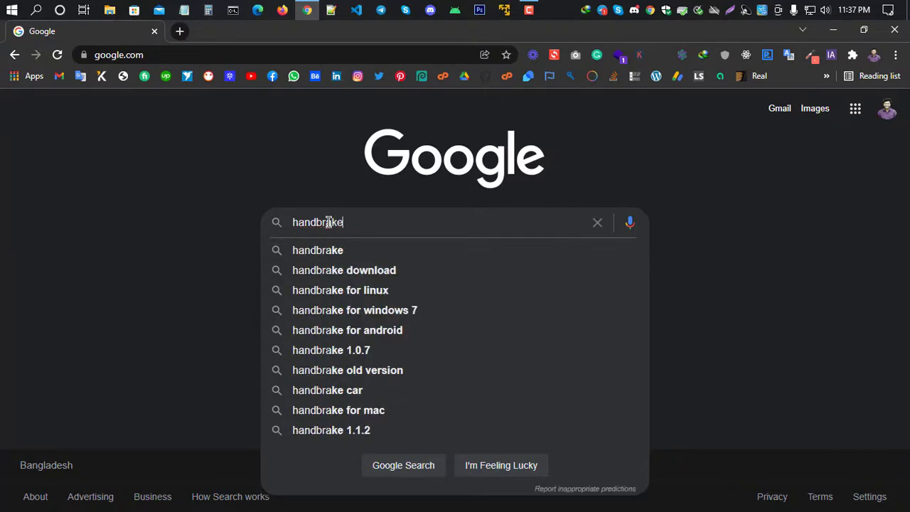
{"action": "key", "text": "Return"}
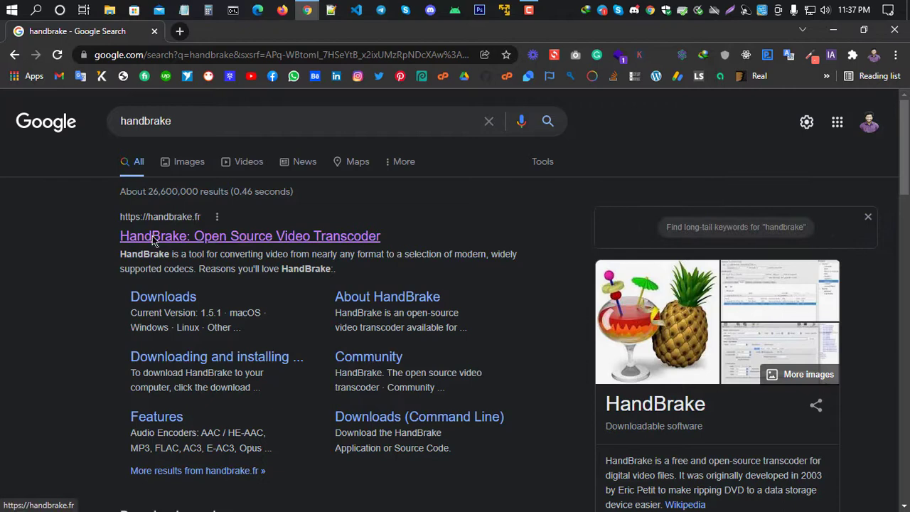
Go to handbrake.fr and start the HandBrake 1.5.1 Windows installer download.
{"action": "left_click", "coordinate": [251, 236]}
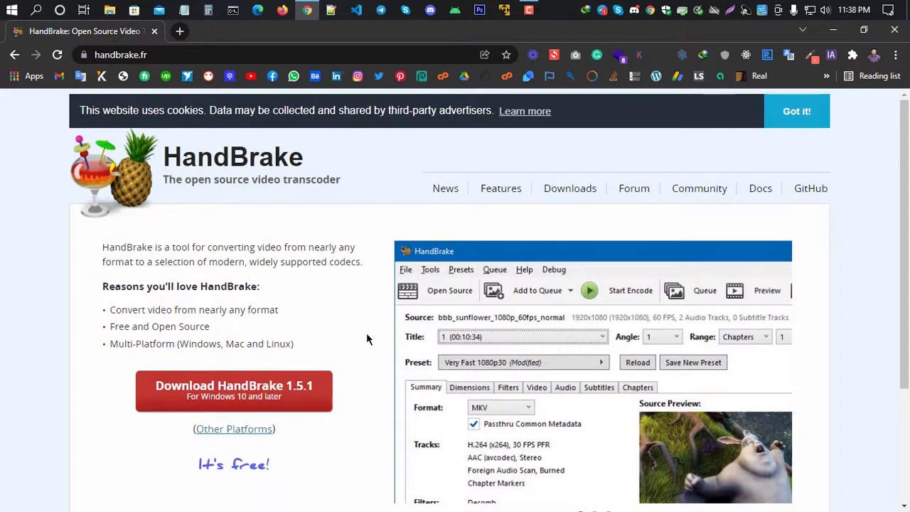
{"action": "scroll", "scroll_direction": "down", "scroll_amount": 3}
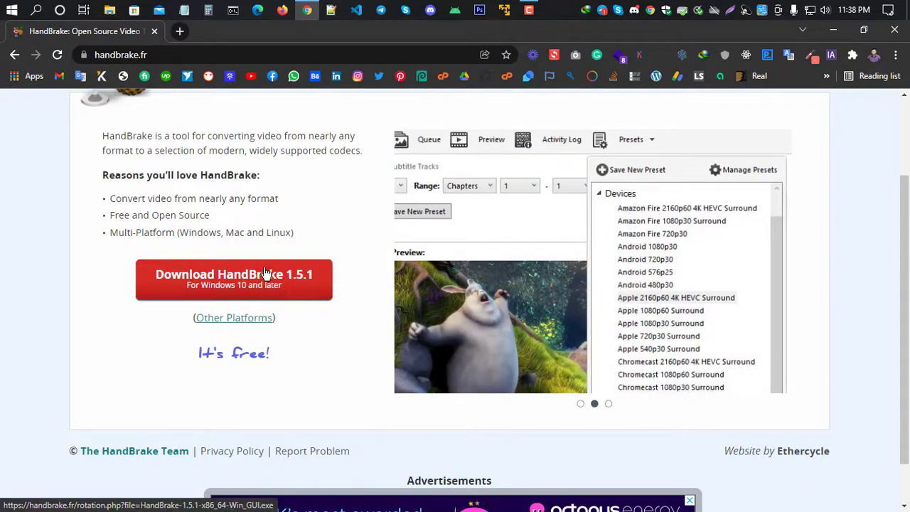
{"action": "left_click", "coordinate": [233, 277]}
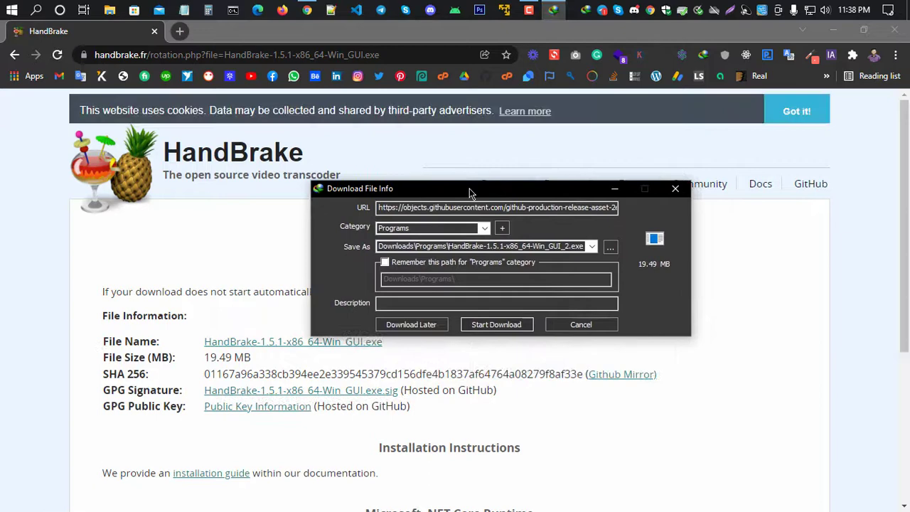
Start the HandBrake installer download from the Download File Info dialog.
{"action": "left_click_drag", "start_coordinate": [469, 187], "coordinate": [448, 207]}
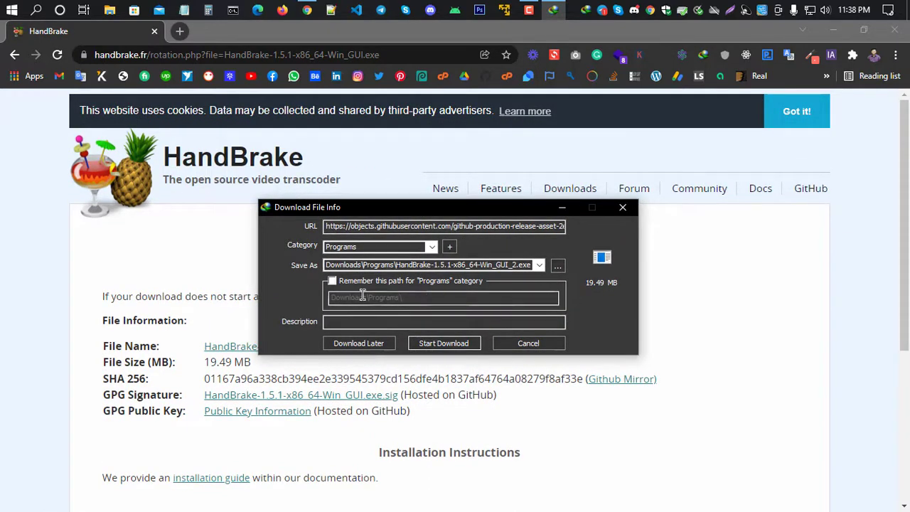
{"action": "mouse_move", "coordinate": [590, 284]}
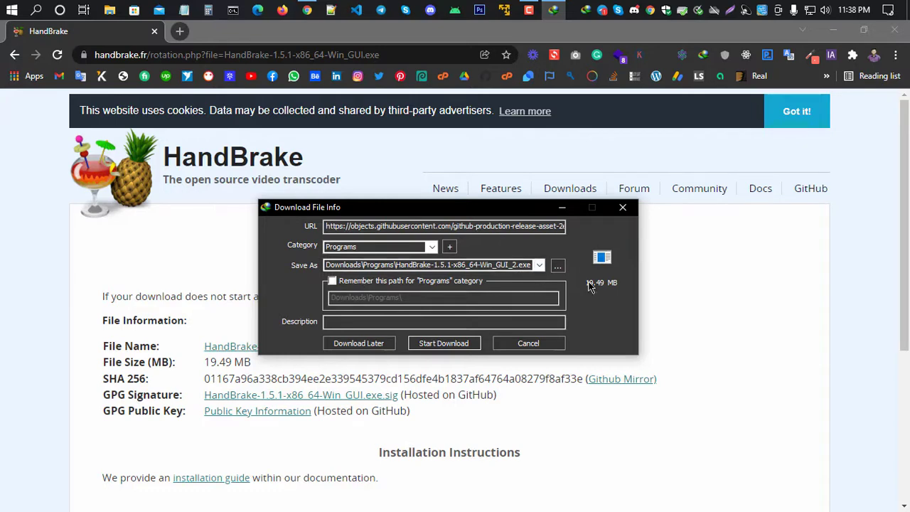
{"action": "mouse_move", "coordinate": [614, 255]}
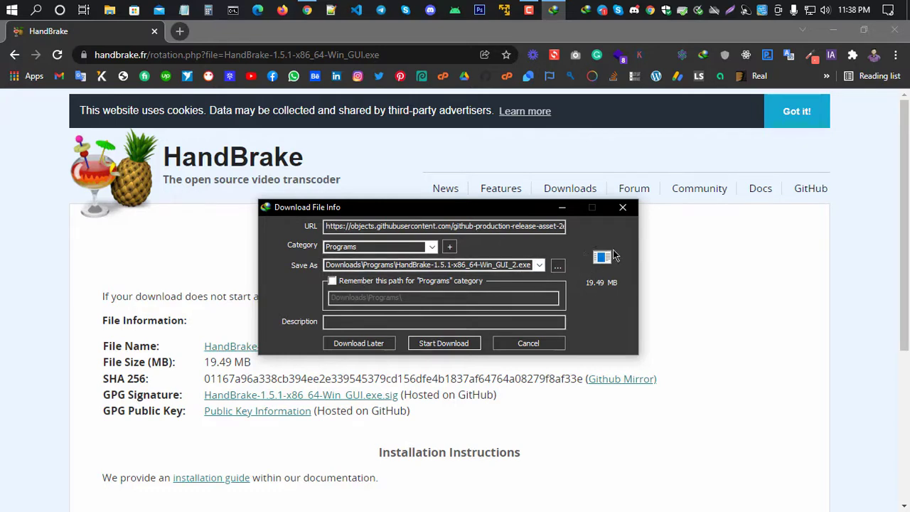
{"action": "left_click", "coordinate": [443, 342]}
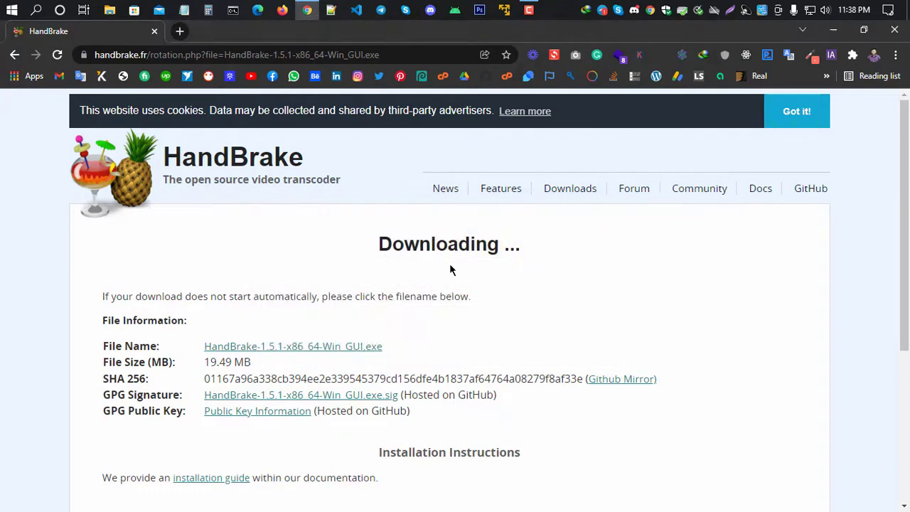
{"action": "mouse_move", "coordinate": [454, 249]}
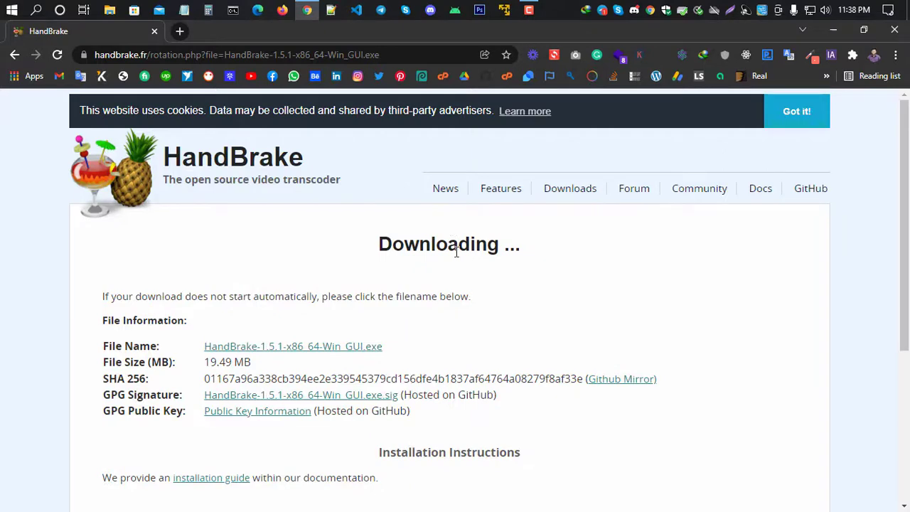
{"action": "mouse_move", "coordinate": [430, 240]}
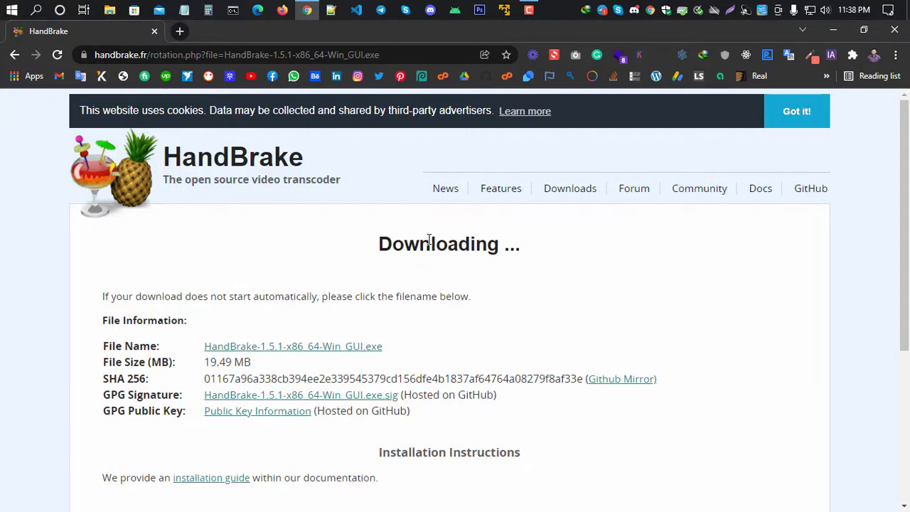
{"action": "mouse_move", "coordinate": [437, 229]}
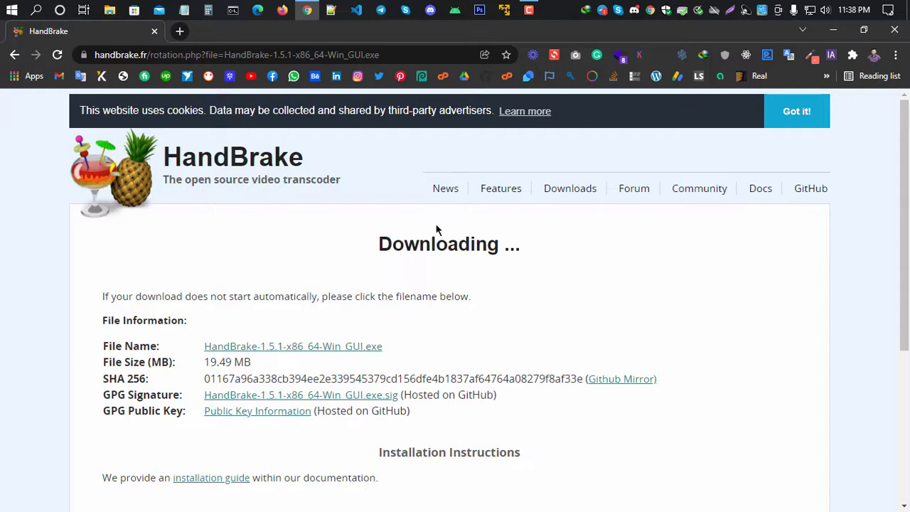
{"action": "scroll", "scroll_direction": "down", "scroll_amount": 3}
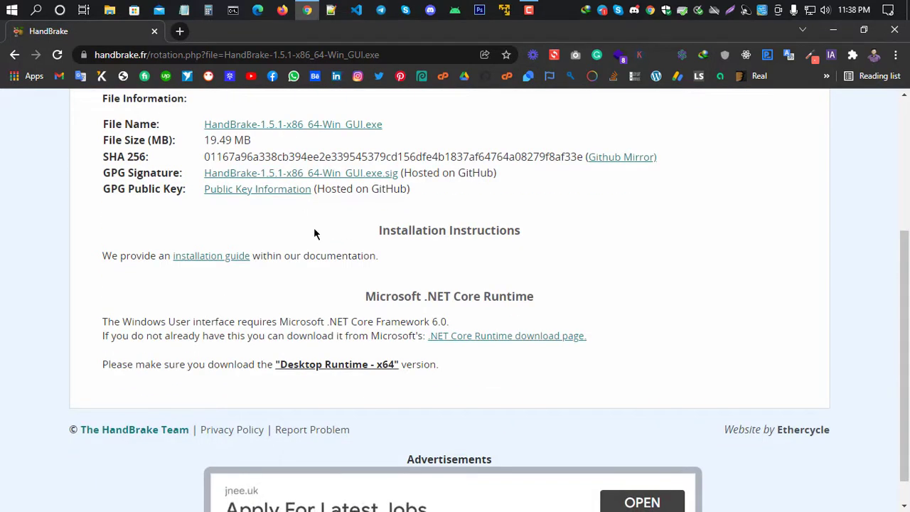
{"action": "scroll", "scroll_direction": "up", "scroll_amount": 3}
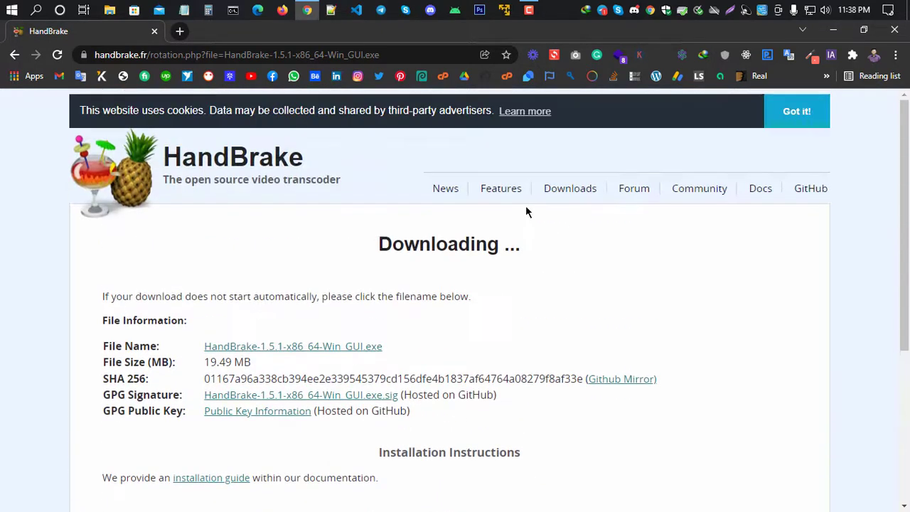
{"action": "scroll", "scroll_direction": "down", "scroll_amount": 3}
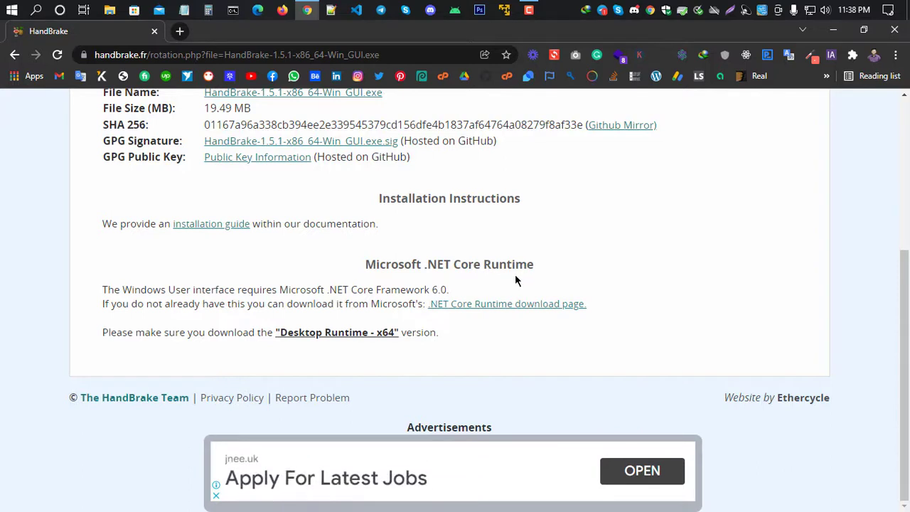
{"action": "mouse_move", "coordinate": [503, 290]}
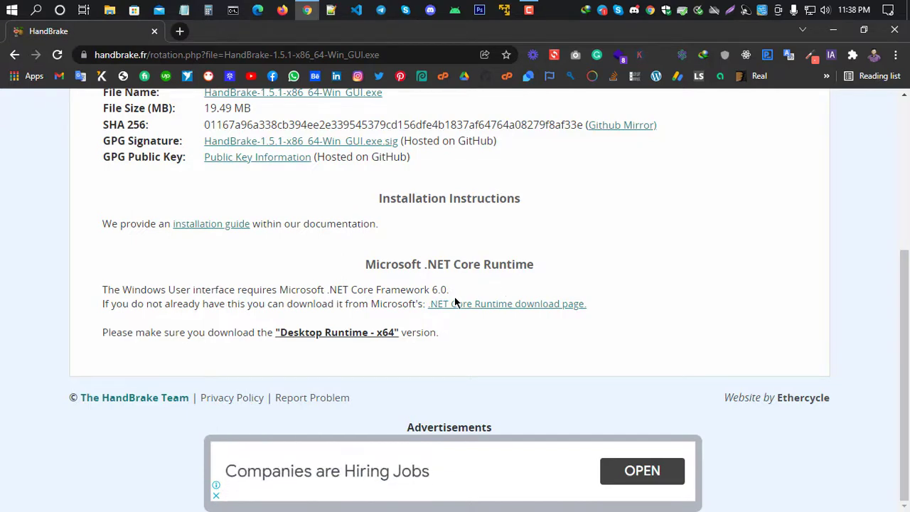
Go to Microsoft's .NET 6.0 Runtime page and locate the 'Run desktop apps' section.
{"action": "left_click", "coordinate": [506, 304]}
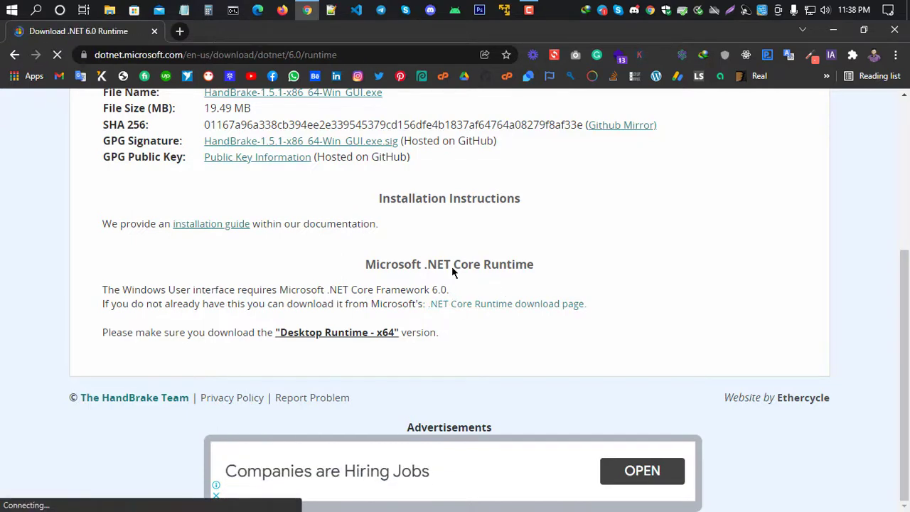
{"action": "left_click", "coordinate": [505, 304]}
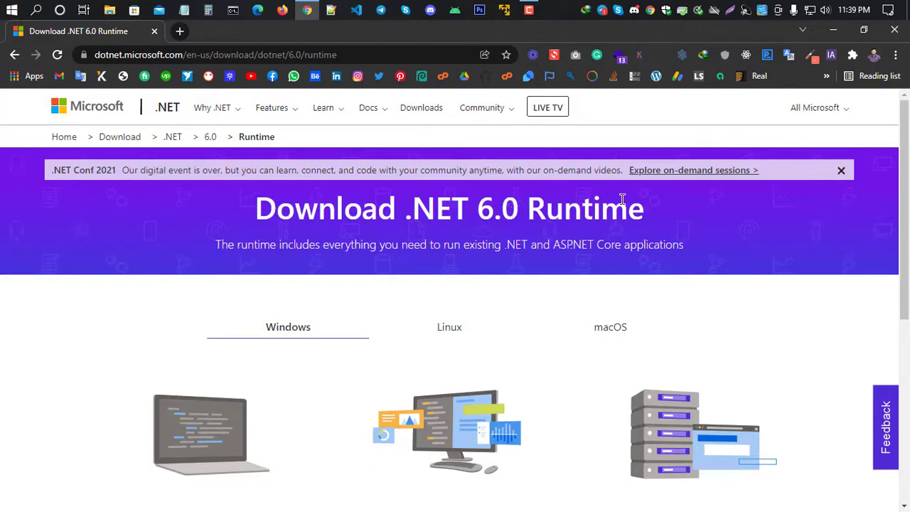
{"action": "scroll", "scroll_direction": "down", "scroll_amount": 3}
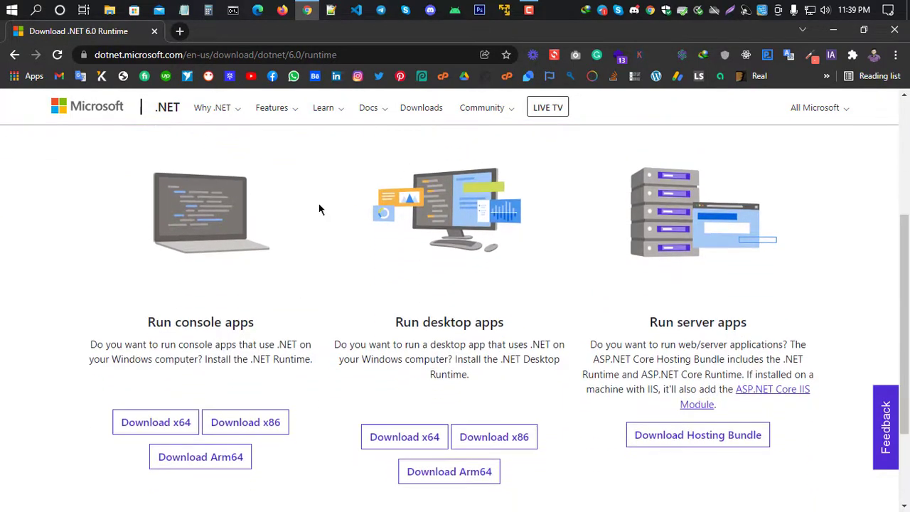
{"action": "scroll", "scroll_direction": "down", "scroll_amount": 3}
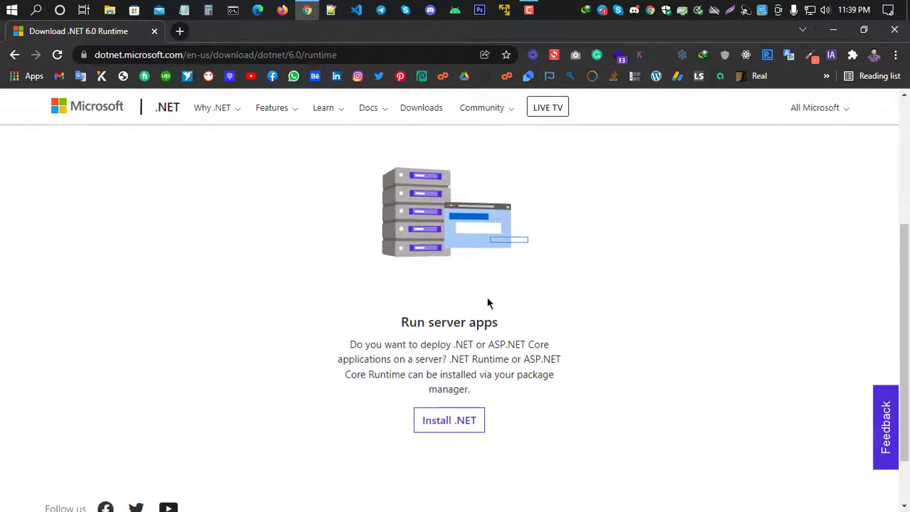
{"action": "scroll", "scroll_direction": "up", "scroll_amount": 3}
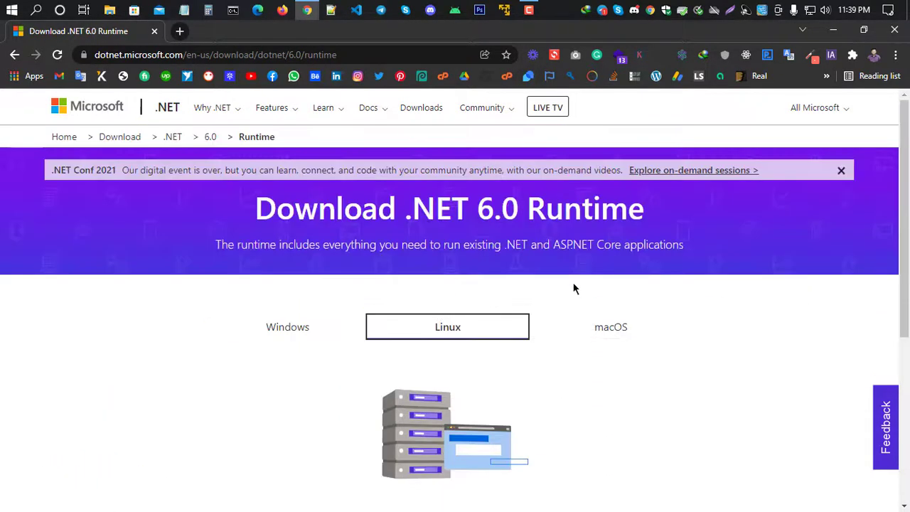
{"action": "mouse_move", "coordinate": [539, 286]}
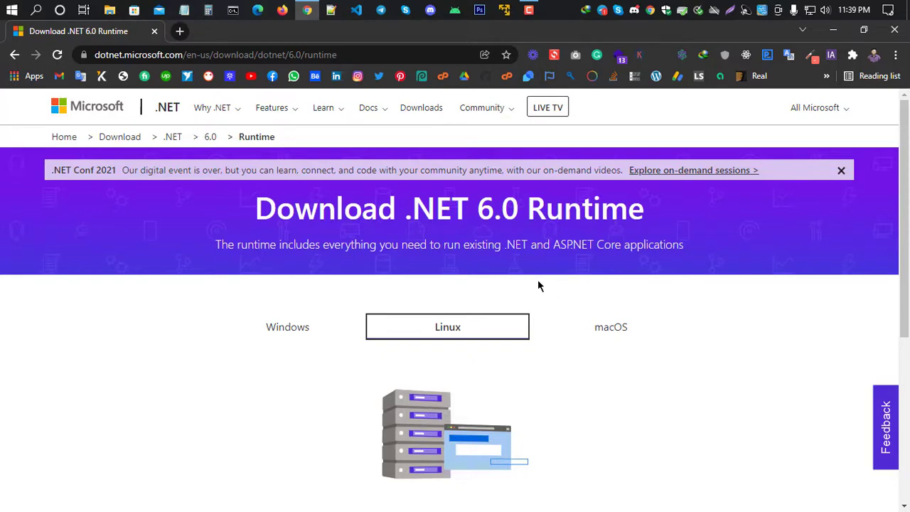
{"action": "mouse_move", "coordinate": [508, 290]}
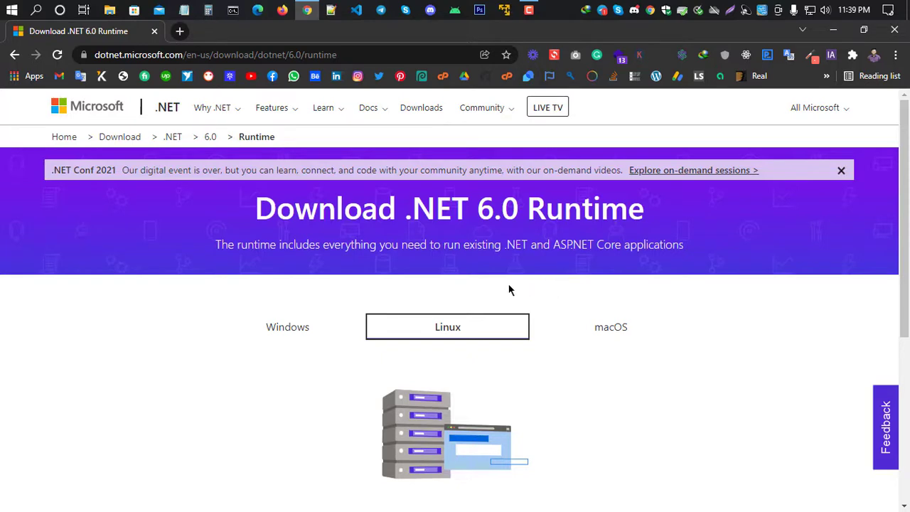
{"action": "mouse_move", "coordinate": [504, 285]}
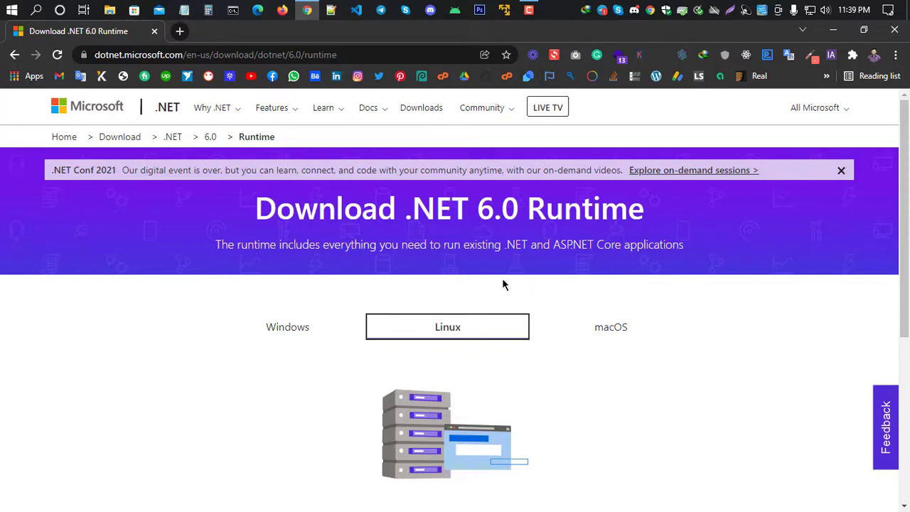
{"action": "mouse_move", "coordinate": [498, 288]}
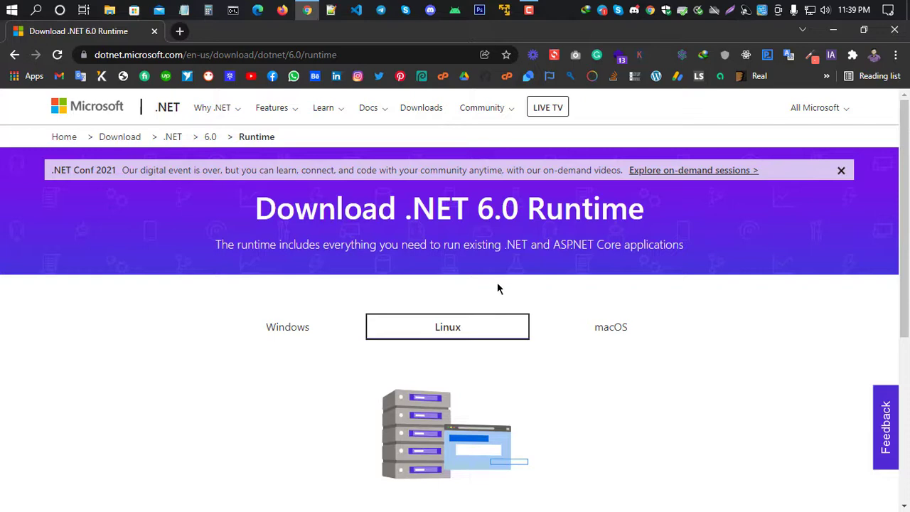
{"action": "mouse_move", "coordinate": [496, 293]}
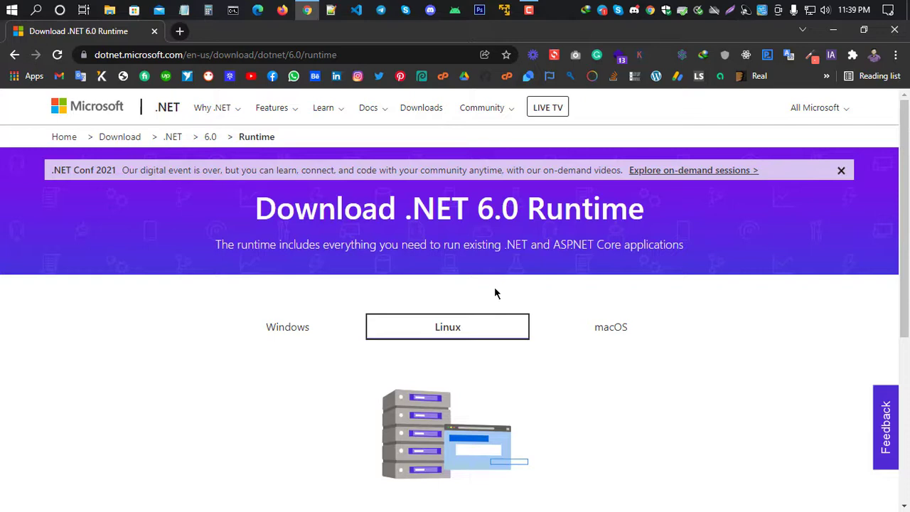
{"action": "mouse_move", "coordinate": [477, 297]}
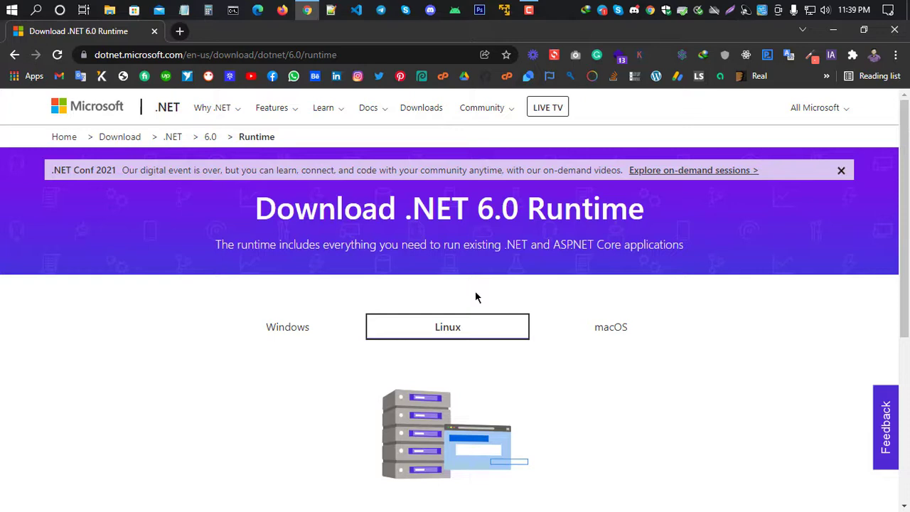
{"action": "mouse_move", "coordinate": [299, 296]}
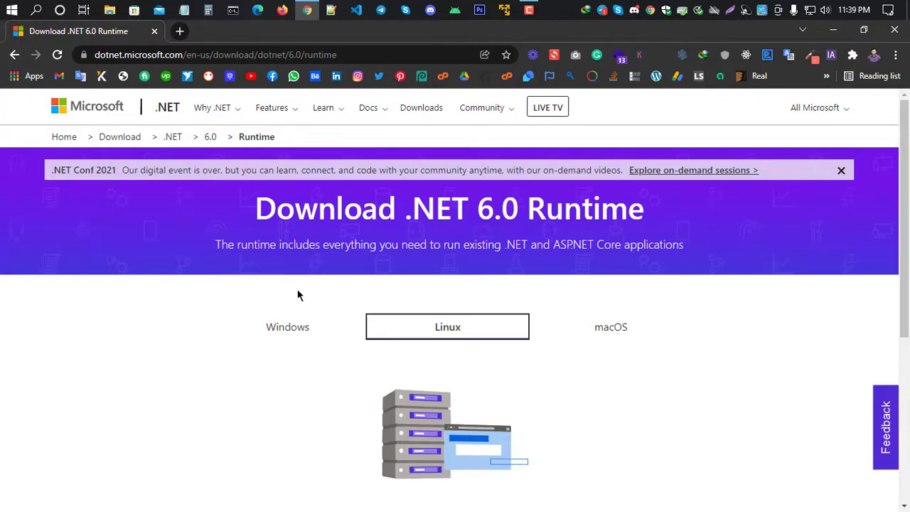
{"action": "scroll", "scroll_direction": "down", "scroll_amount": 3}
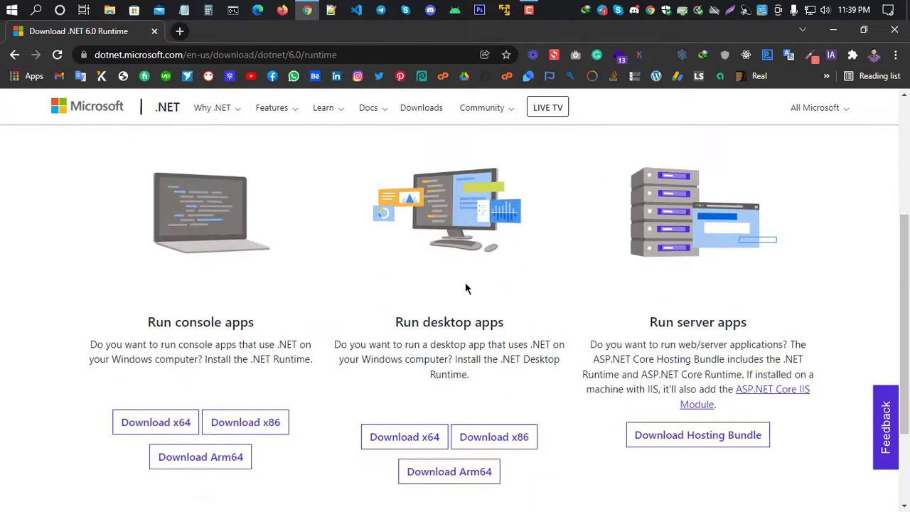
{"action": "double_click", "coordinate": [449, 321]}
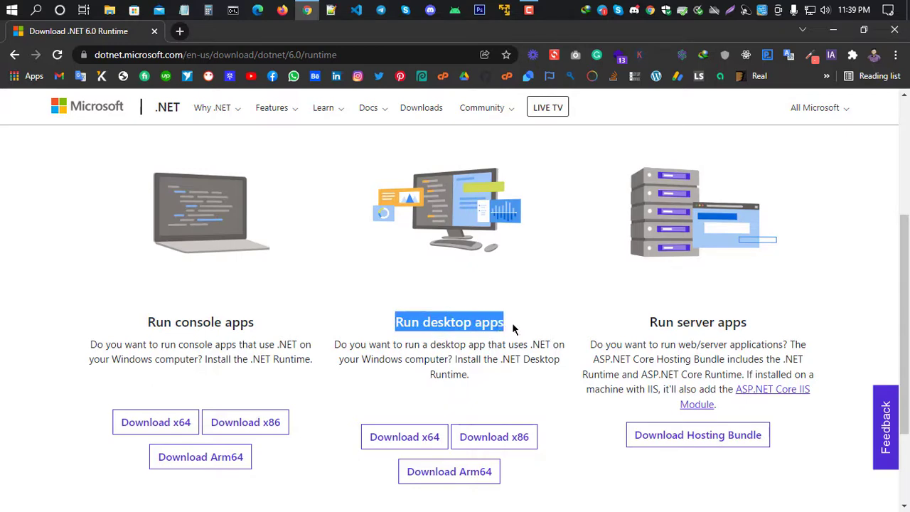
{"action": "scroll", "scroll_direction": "down", "scroll_amount": 3}
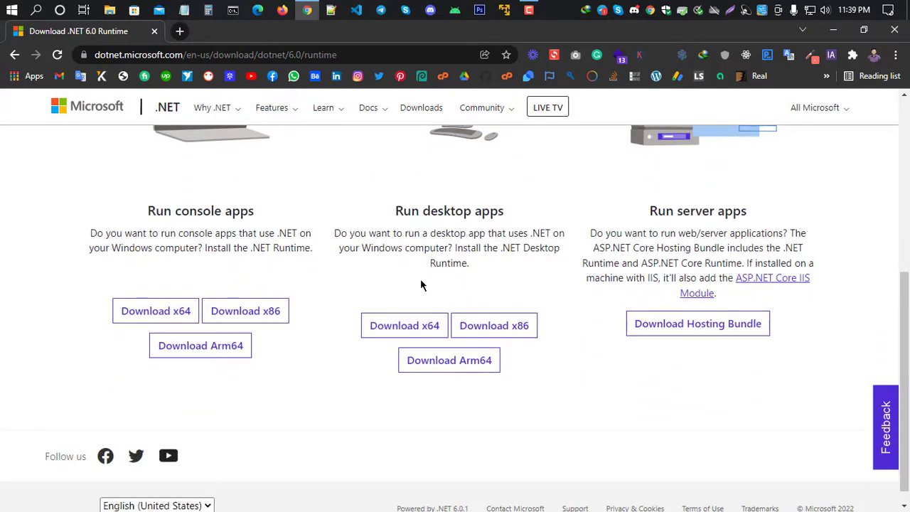
{"action": "mouse_move", "coordinate": [404, 325]}
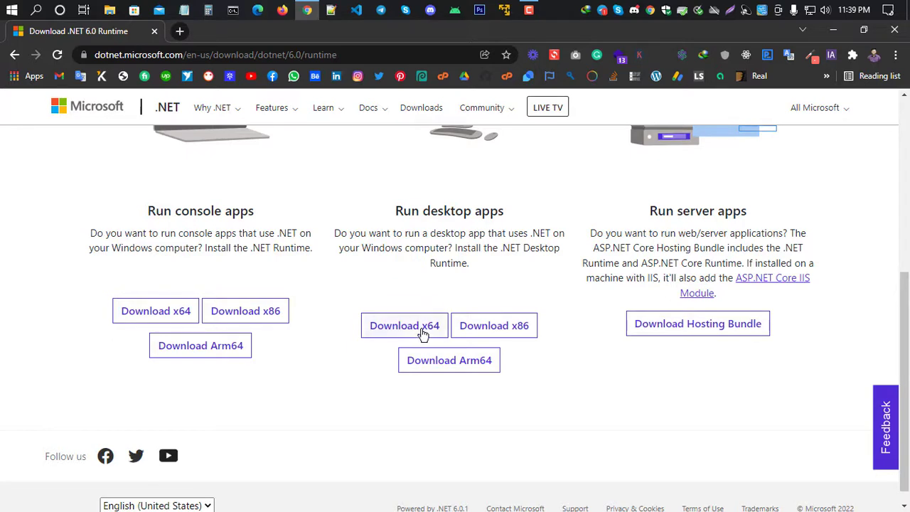
{"action": "mouse_move", "coordinate": [493, 324]}
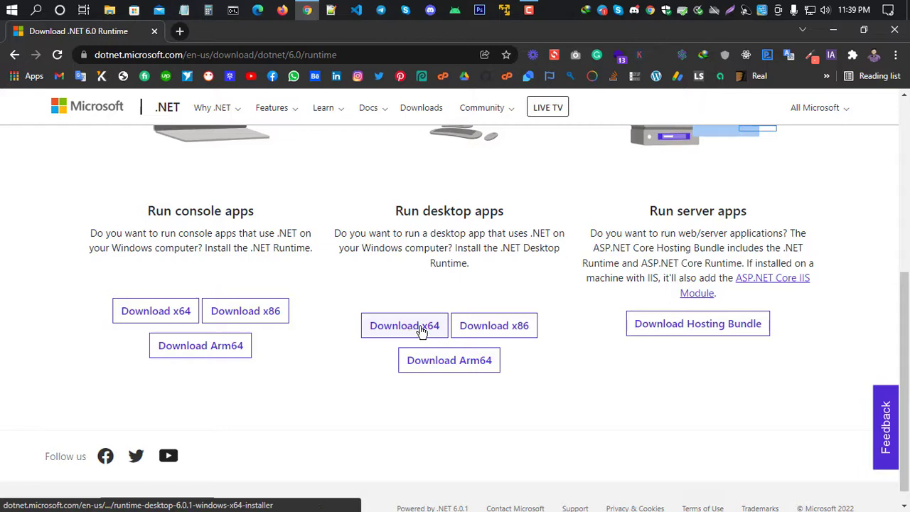
Download the x64 .NET 6.0 Desktop Runtime installer.
{"action": "left_click", "coordinate": [404, 324]}
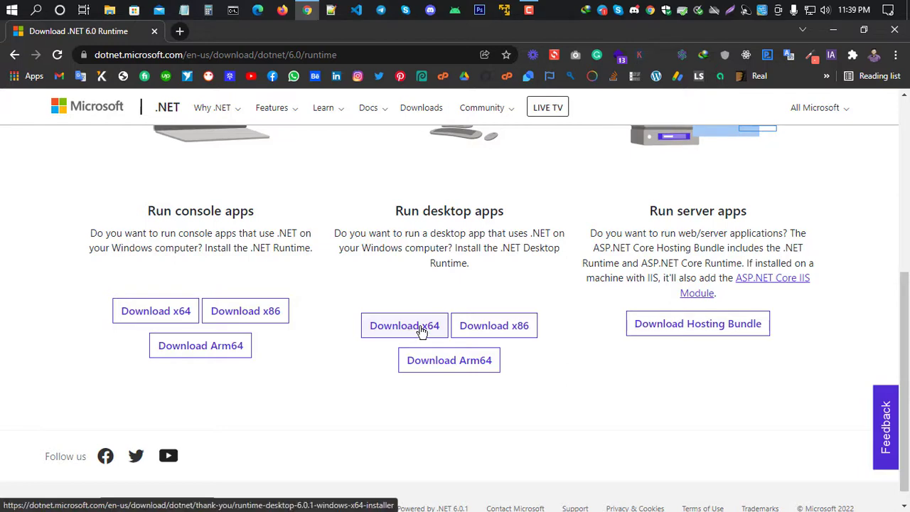
{"action": "left_click", "coordinate": [403, 325]}
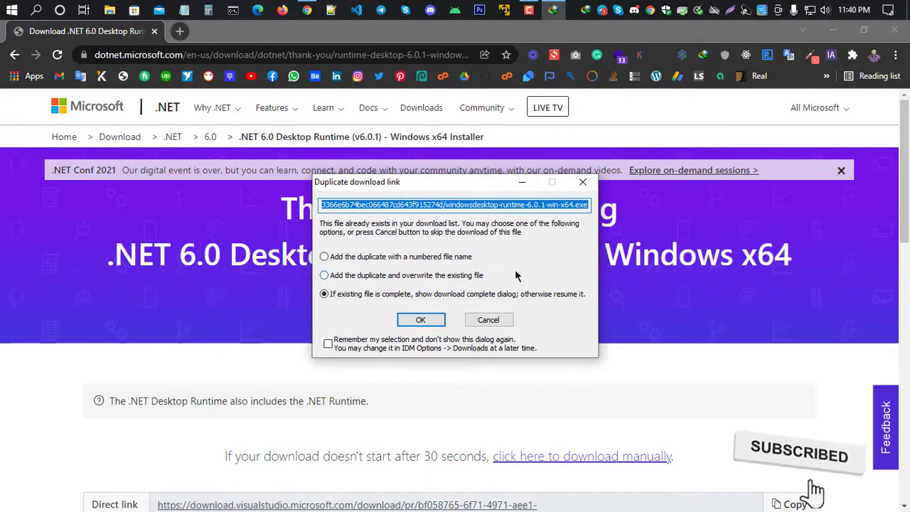
{"action": "mouse_move", "coordinate": [349, 185]}
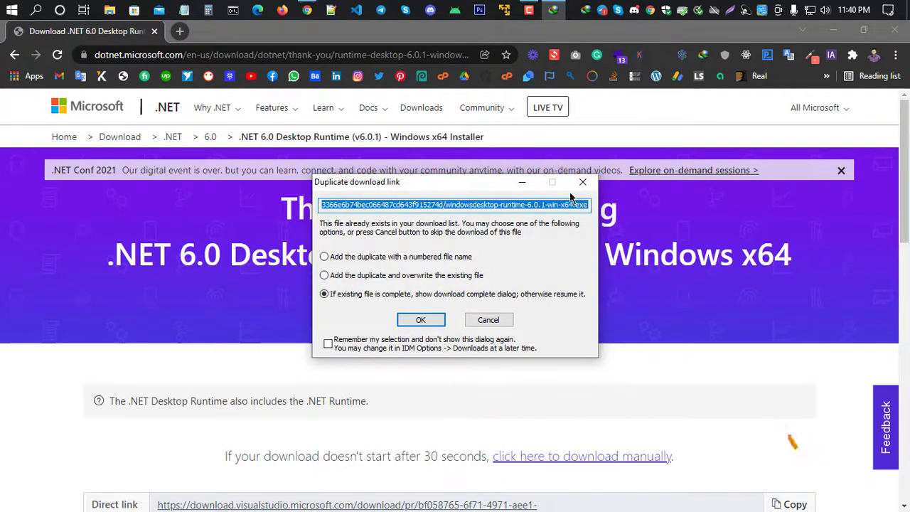
{"action": "mouse_move", "coordinate": [583, 182]}
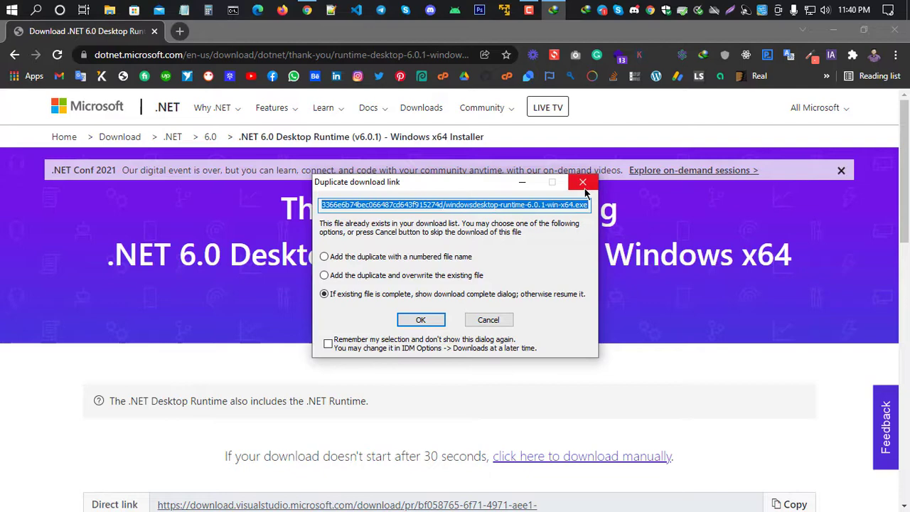
{"action": "mouse_move", "coordinate": [580, 205]}
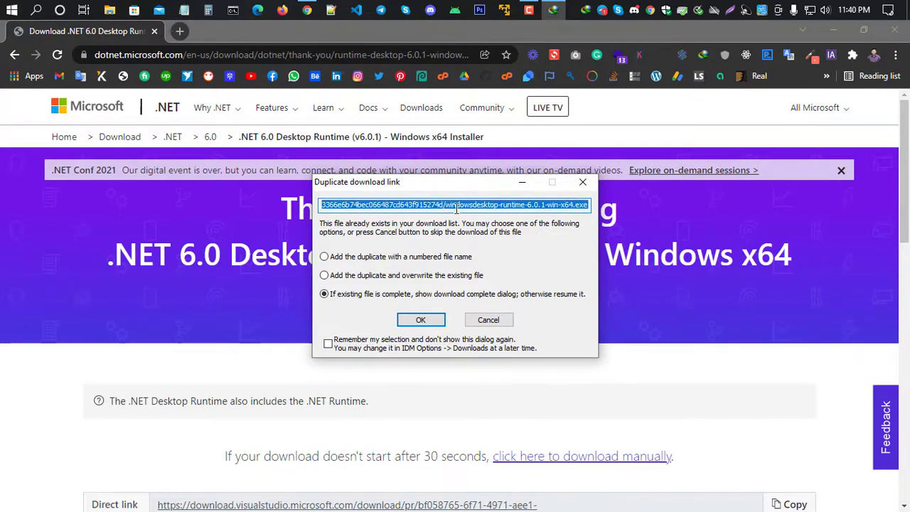
{"action": "mouse_move", "coordinate": [600, 208]}
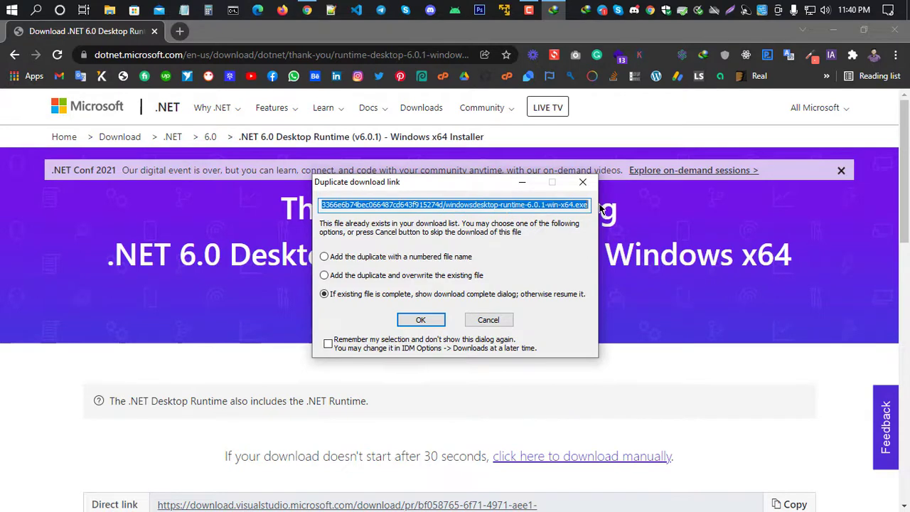
{"action": "mouse_move", "coordinate": [583, 182]}
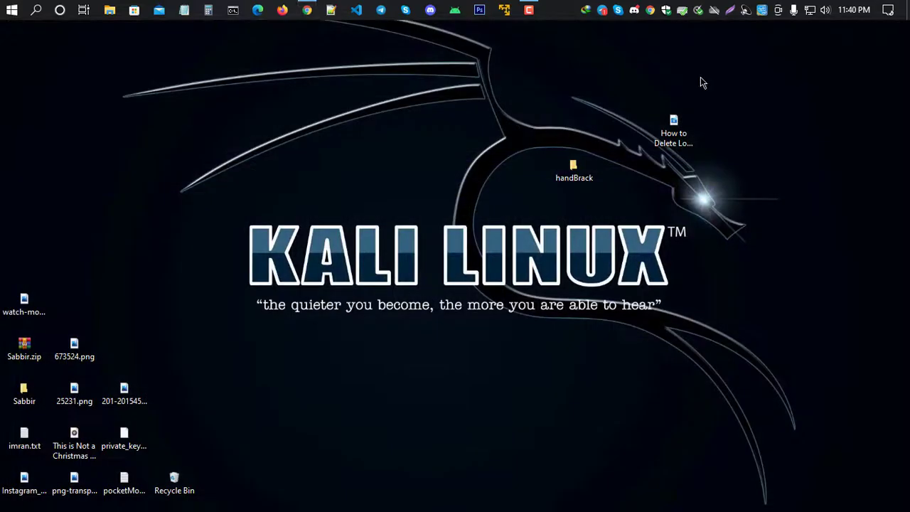
{"action": "mouse_move", "coordinate": [348, 225]}
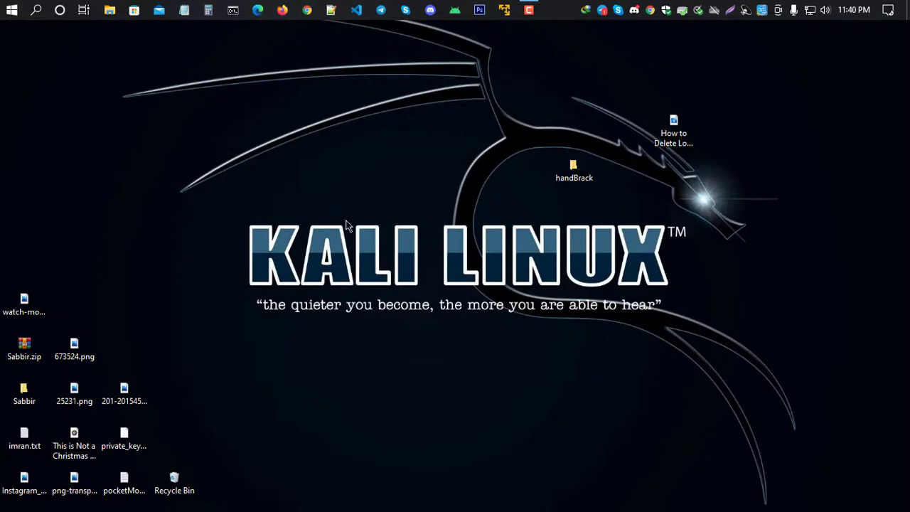
{"action": "mouse_move", "coordinate": [428, 193]}
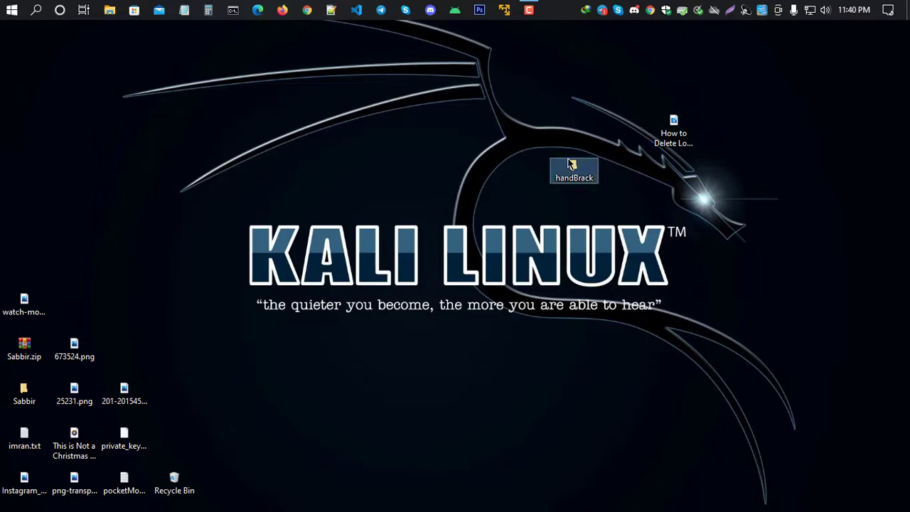
Run the windowsdesktop-runtime exe from handBrack\apk file as administrator.
{"action": "double_click", "coordinate": [574, 170]}
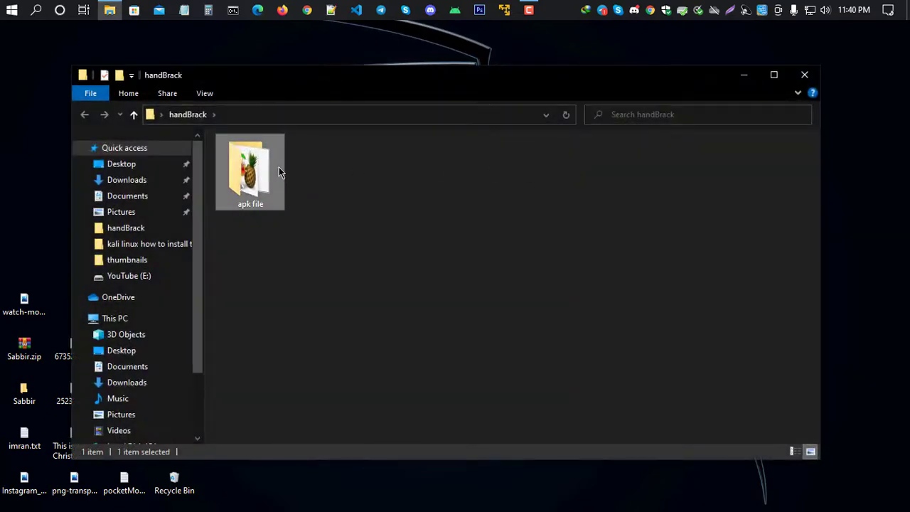
{"action": "double_click", "coordinate": [250, 170]}
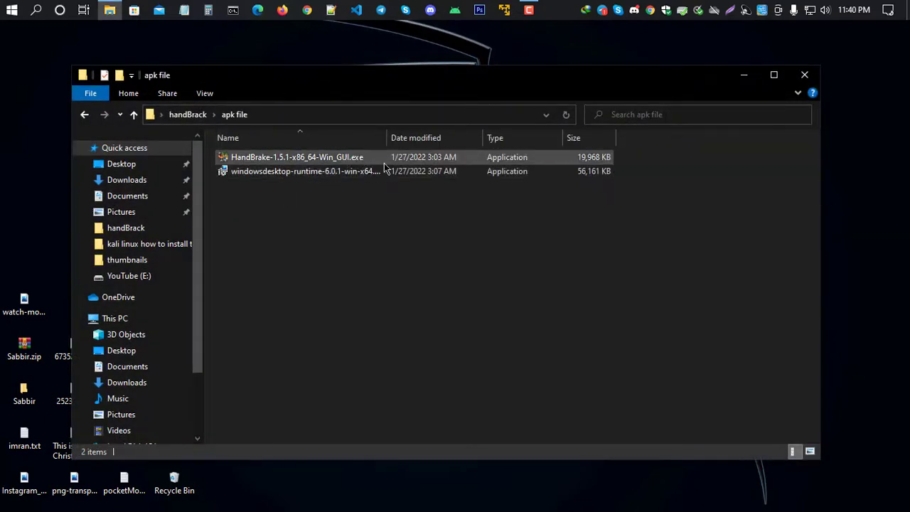
{"action": "mouse_move", "coordinate": [273, 166]}
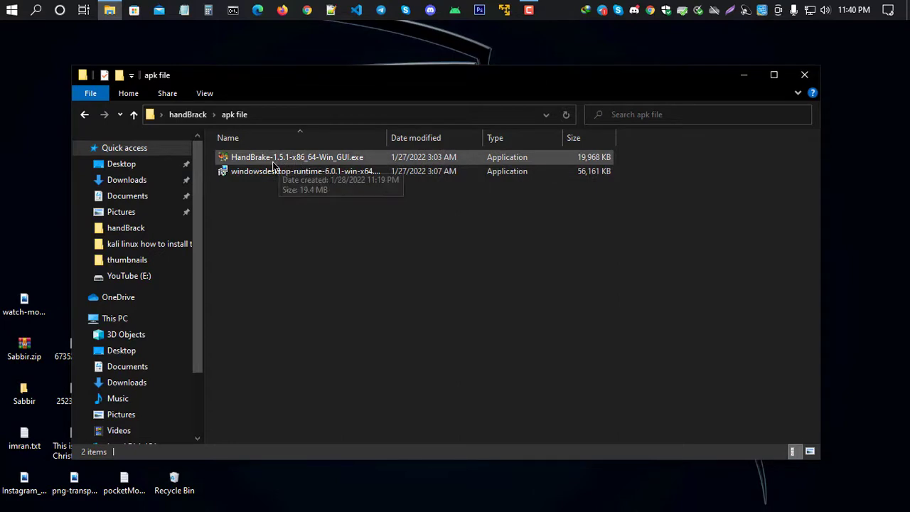
{"action": "mouse_move", "coordinate": [304, 171]}
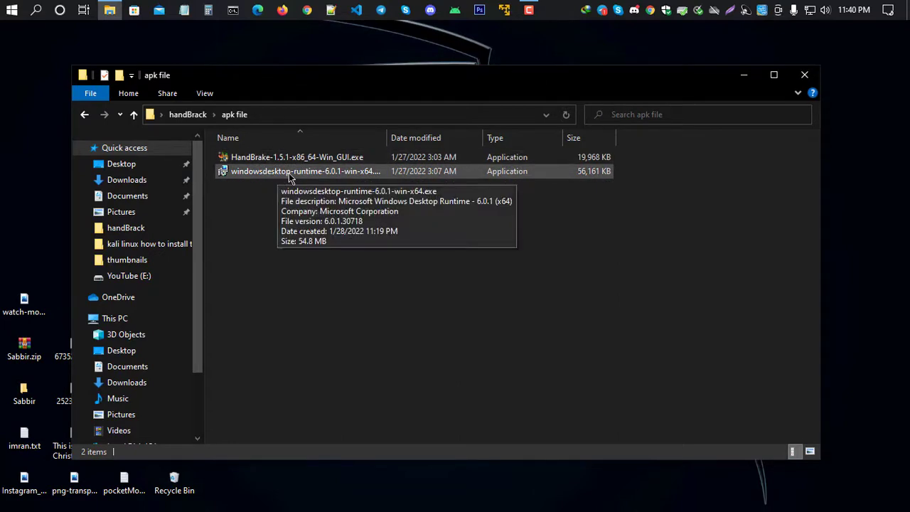
{"action": "mouse_move", "coordinate": [297, 176]}
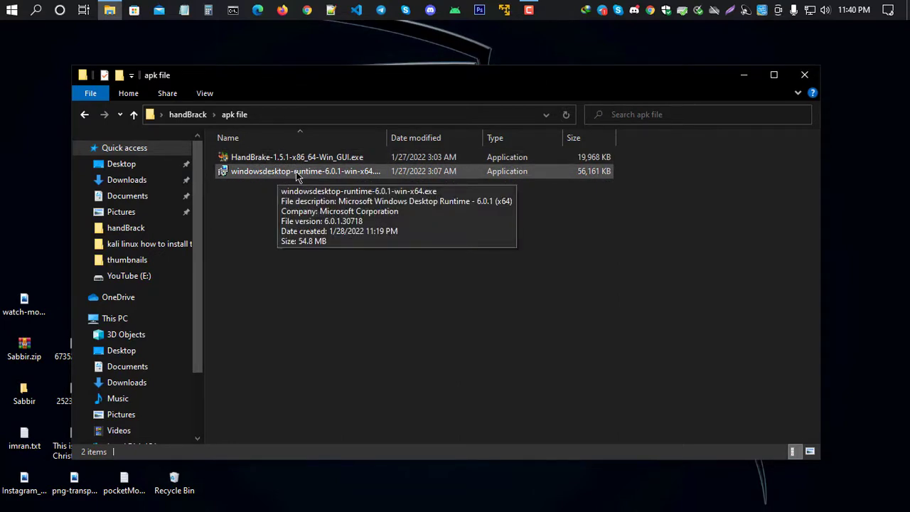
{"action": "right_click", "coordinate": [304, 171]}
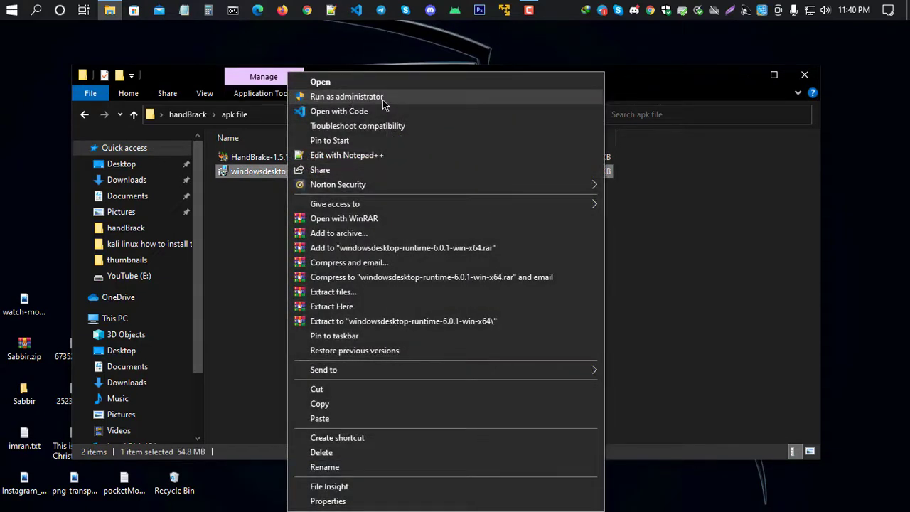
{"action": "left_click", "coordinate": [319, 81]}
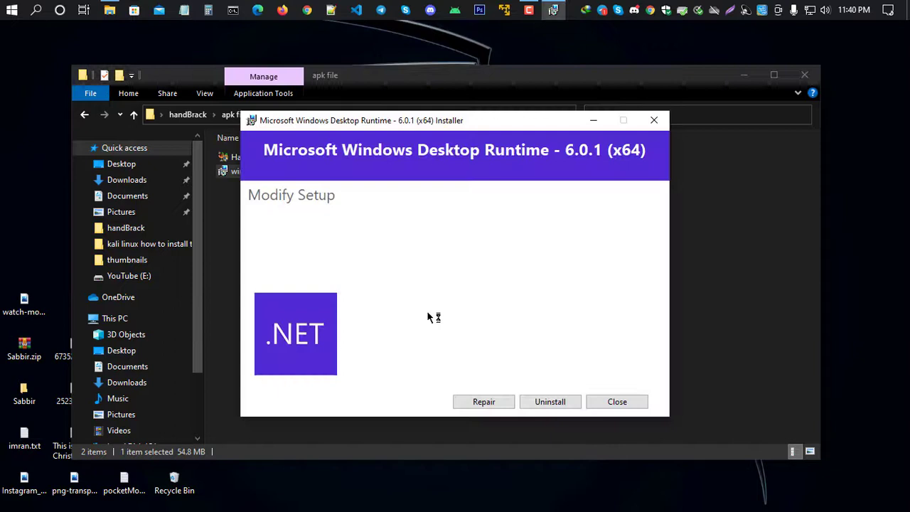
{"action": "mouse_move", "coordinate": [344, 220]}
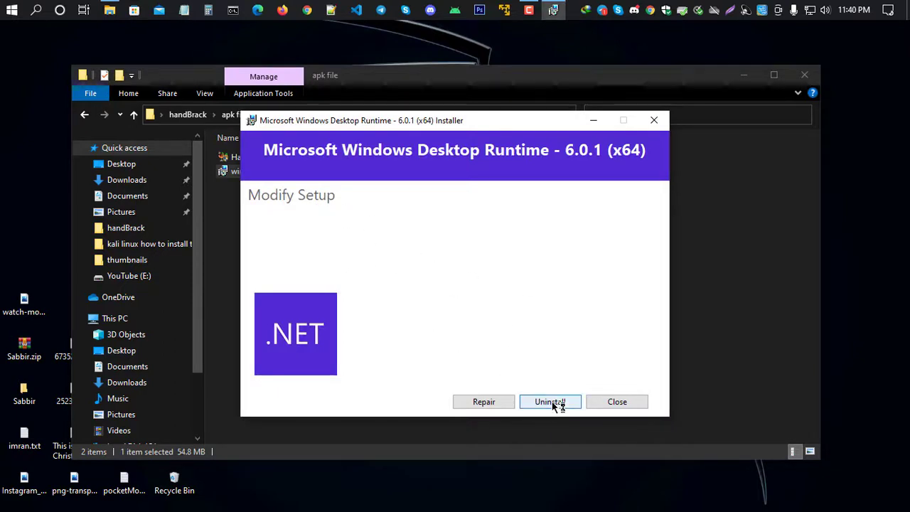
{"action": "mouse_move", "coordinate": [552, 412]}
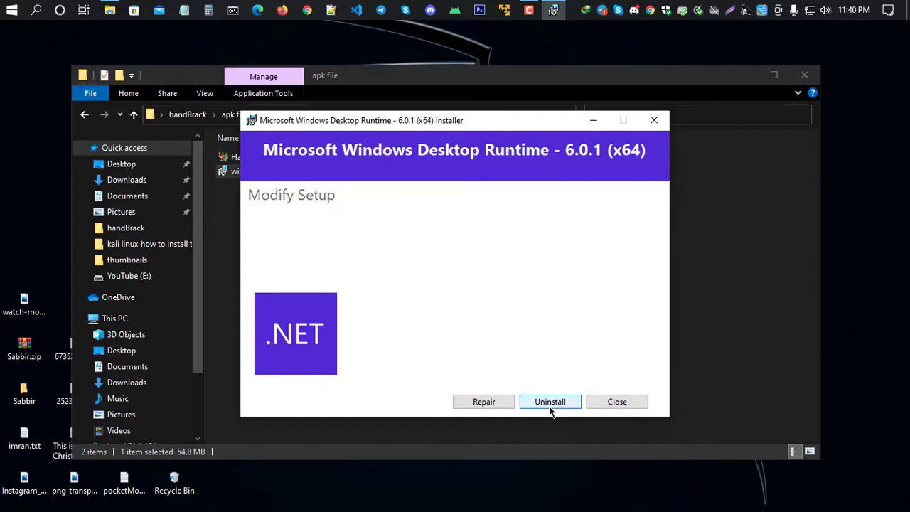
{"action": "mouse_move", "coordinate": [483, 400]}
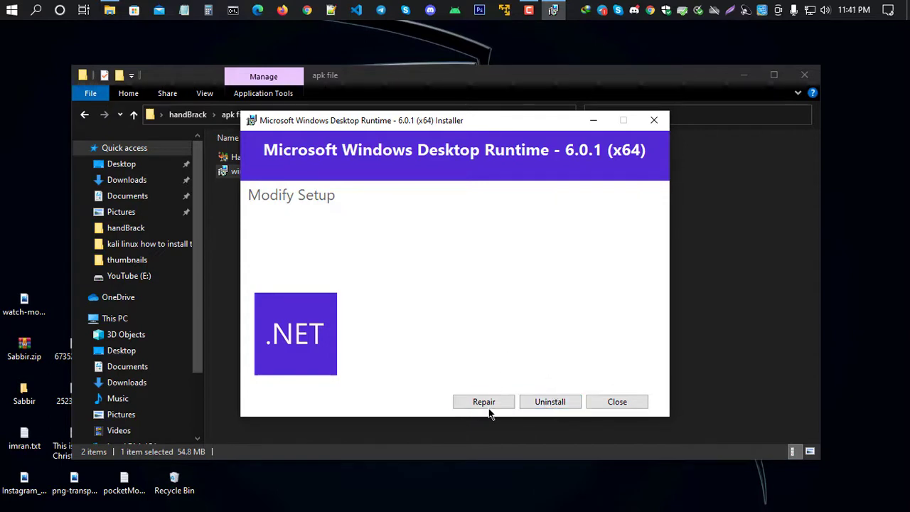
Repair the .NET Desktop Runtime 6.0.1 installation and close the installer when done.
{"action": "left_click", "coordinate": [483, 401]}
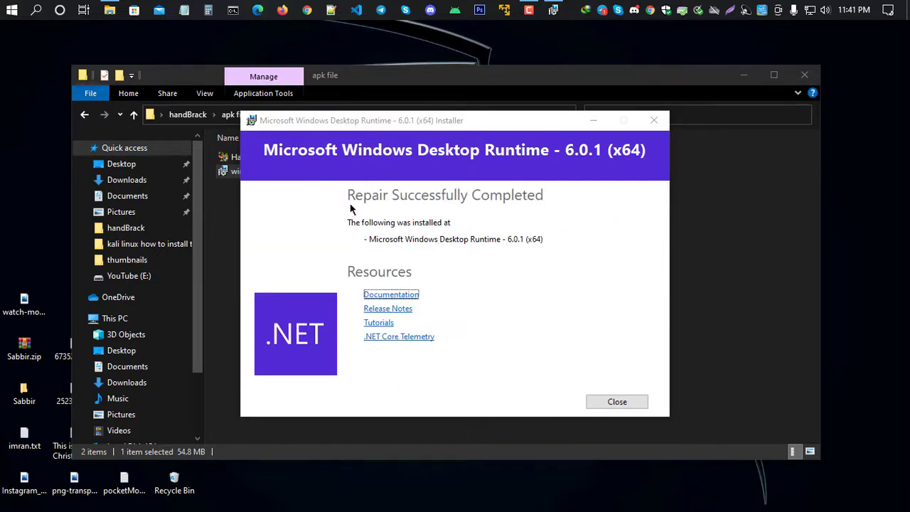
{"action": "mouse_move", "coordinate": [537, 208]}
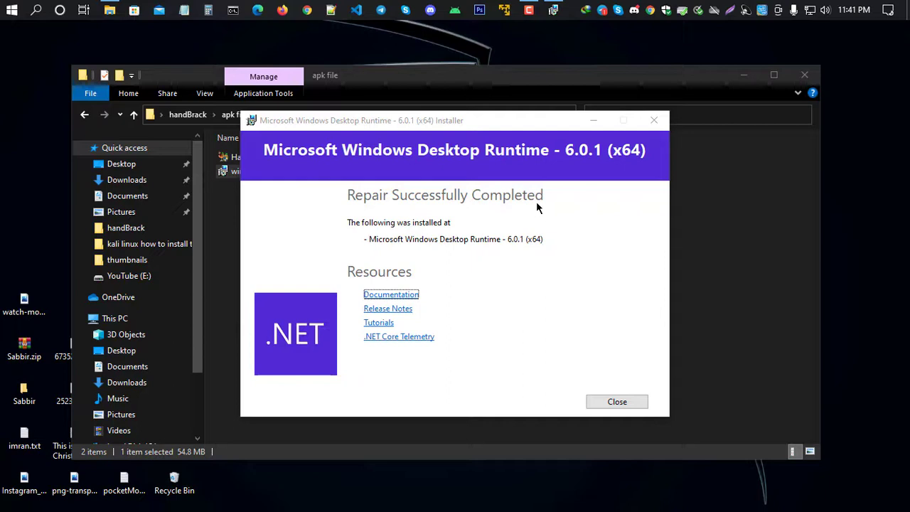
{"action": "mouse_move", "coordinate": [572, 253]}
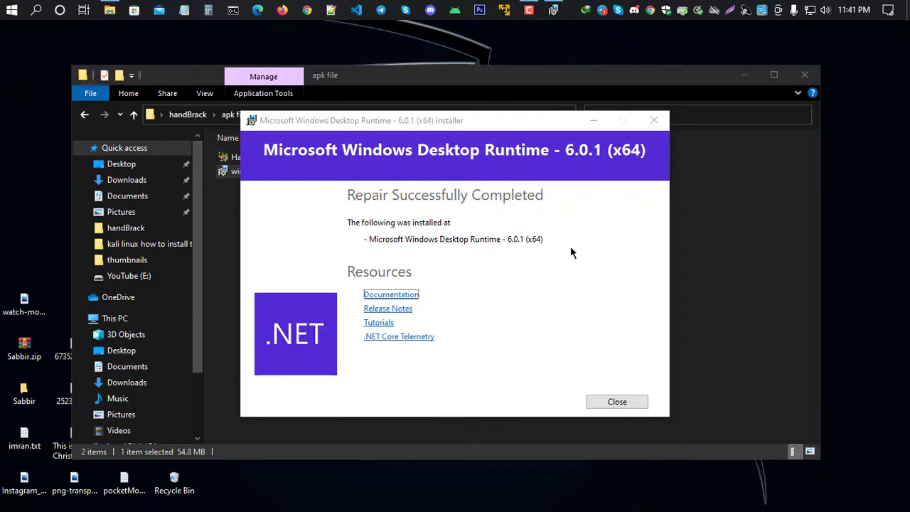
{"action": "mouse_move", "coordinate": [535, 327]}
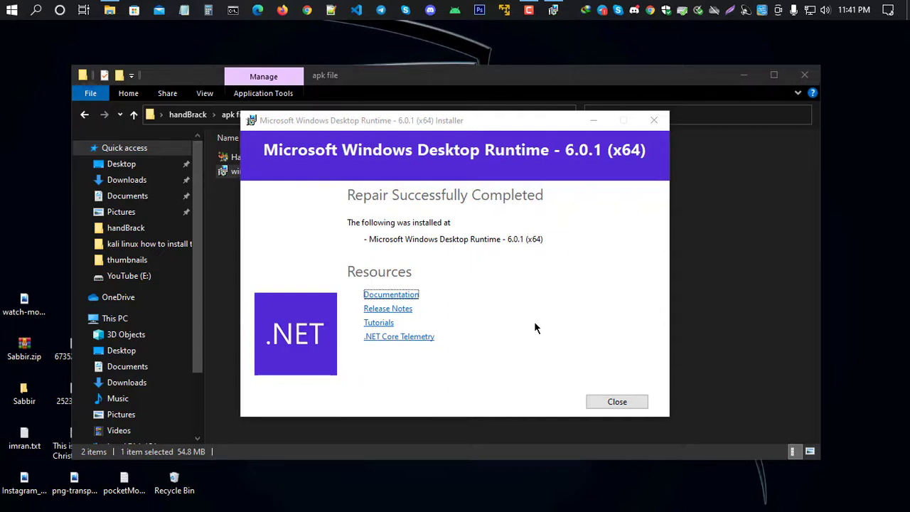
{"action": "left_click", "coordinate": [617, 401]}
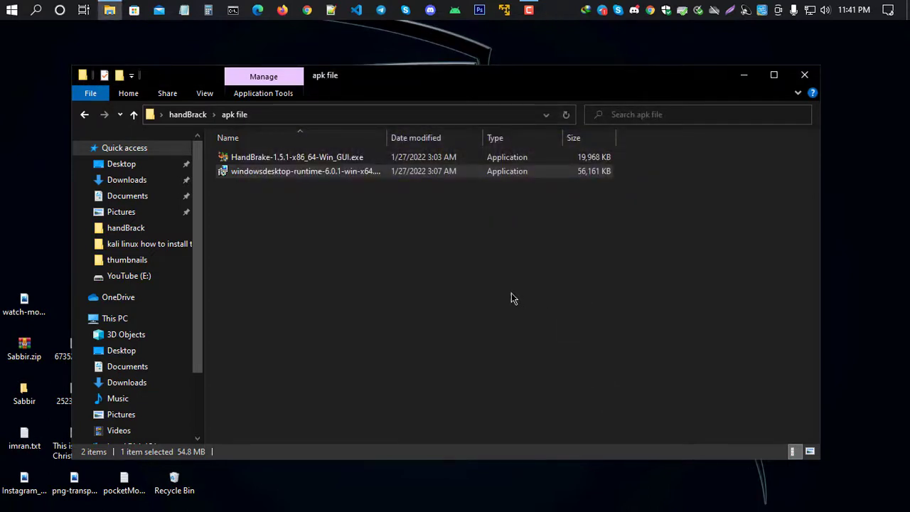
Run HandBrake-1.5.1-x86_64-Win_GUI.exe from the apk file folder.
{"action": "left_click", "coordinate": [338, 215]}
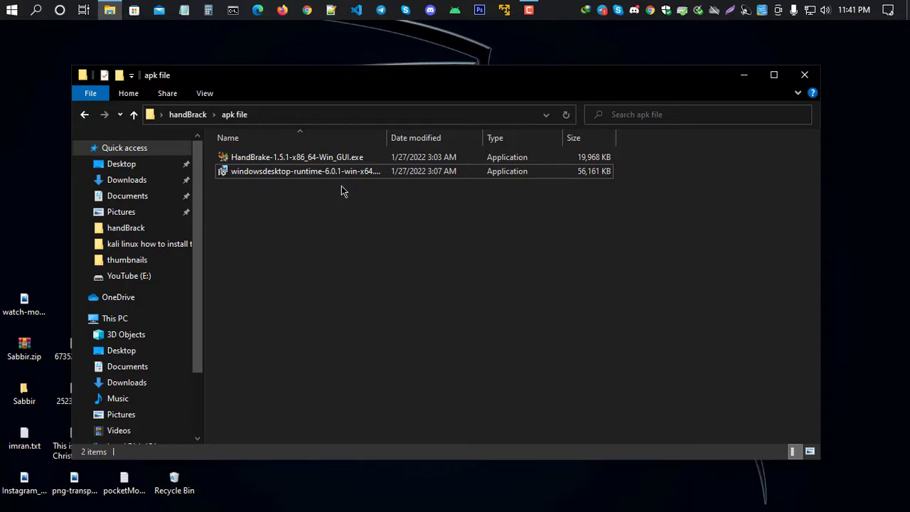
{"action": "left_click", "coordinate": [297, 157]}
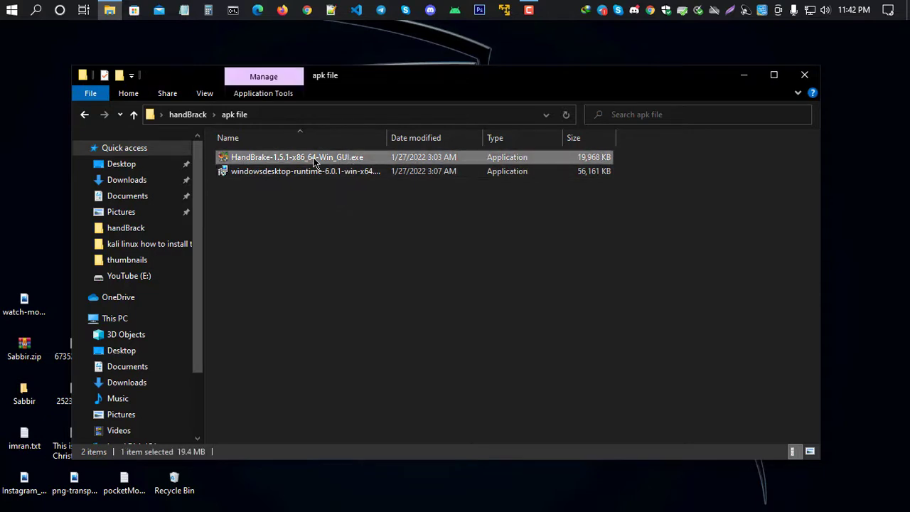
{"action": "right_click", "coordinate": [297, 156]}
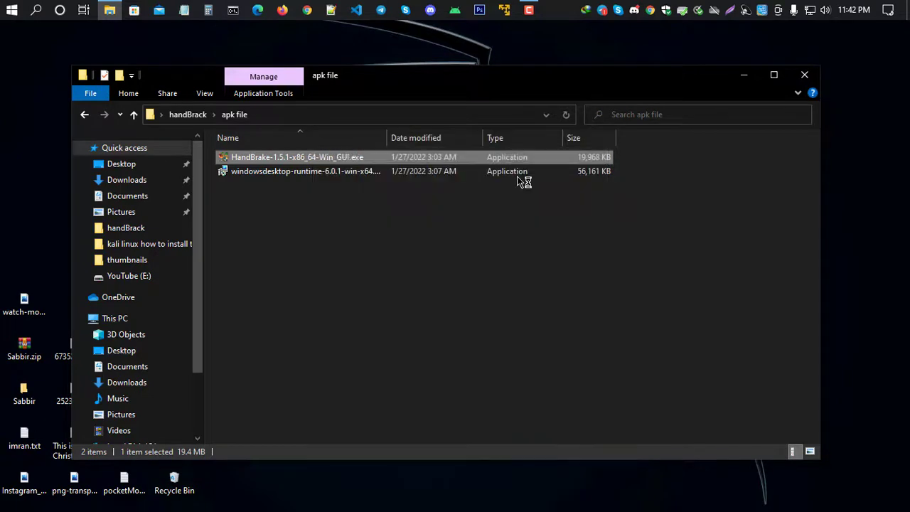
{"action": "double_click", "coordinate": [297, 156]}
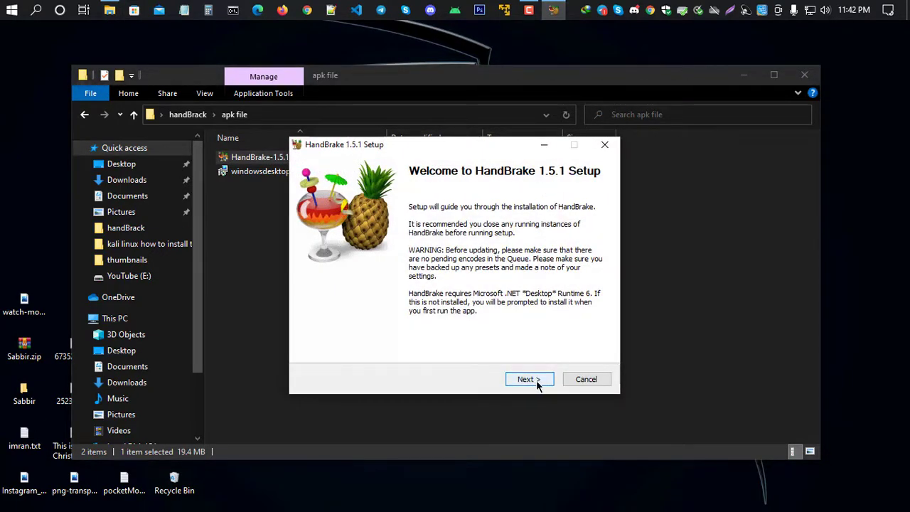
Accept the license, install HandBrake 1.5.1 to the default folder, skip the desktop shortcut and finish.
{"action": "left_click", "coordinate": [529, 378]}
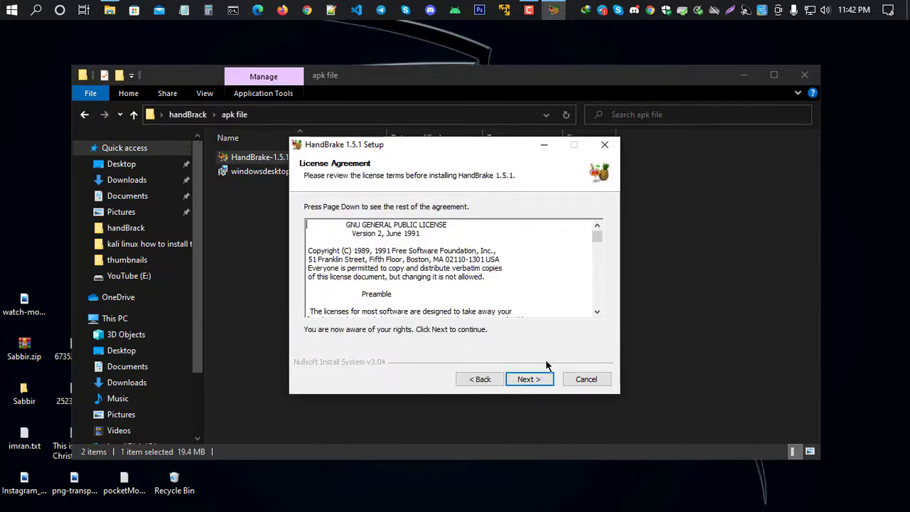
{"action": "left_click", "coordinate": [528, 378]}
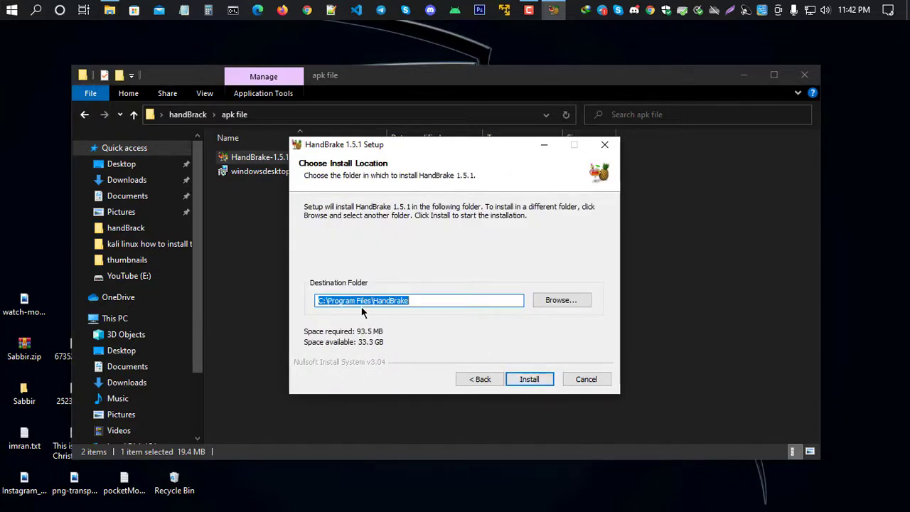
{"action": "mouse_move", "coordinate": [469, 297]}
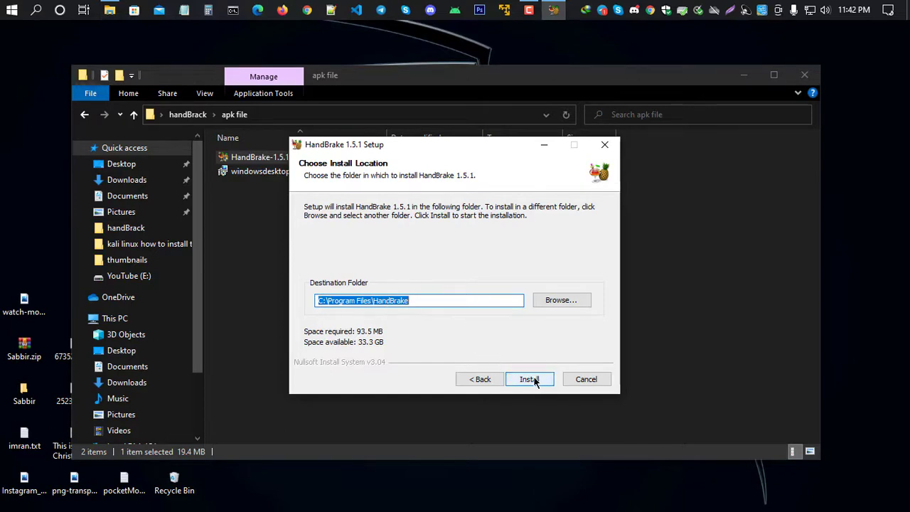
{"action": "left_click", "coordinate": [529, 378]}
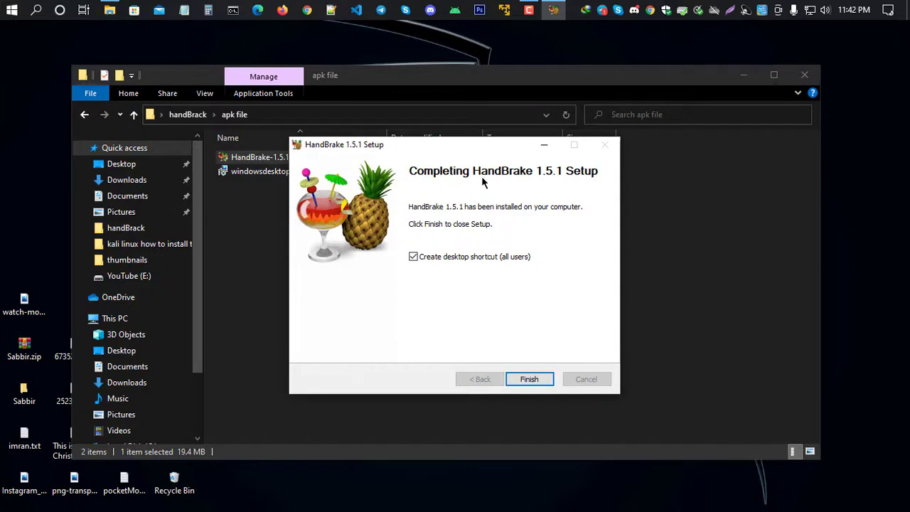
{"action": "mouse_move", "coordinate": [536, 254]}
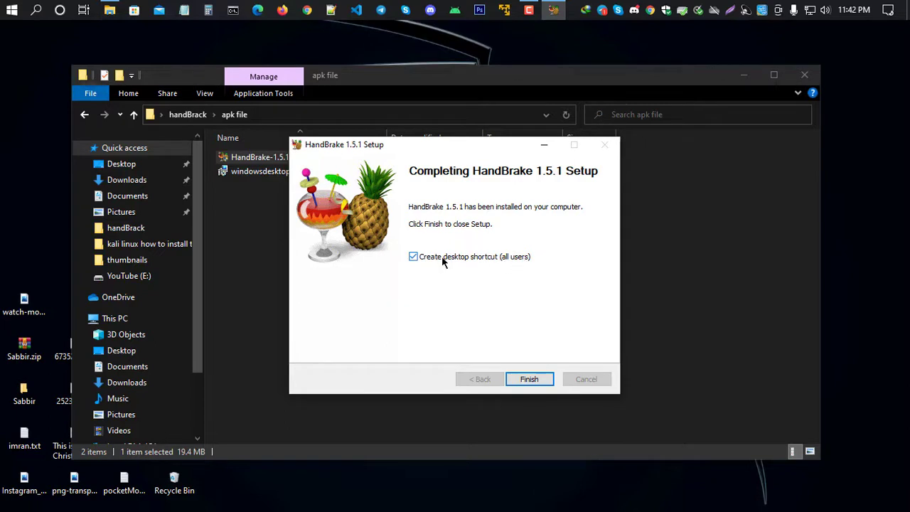
{"action": "left_click", "coordinate": [412, 256]}
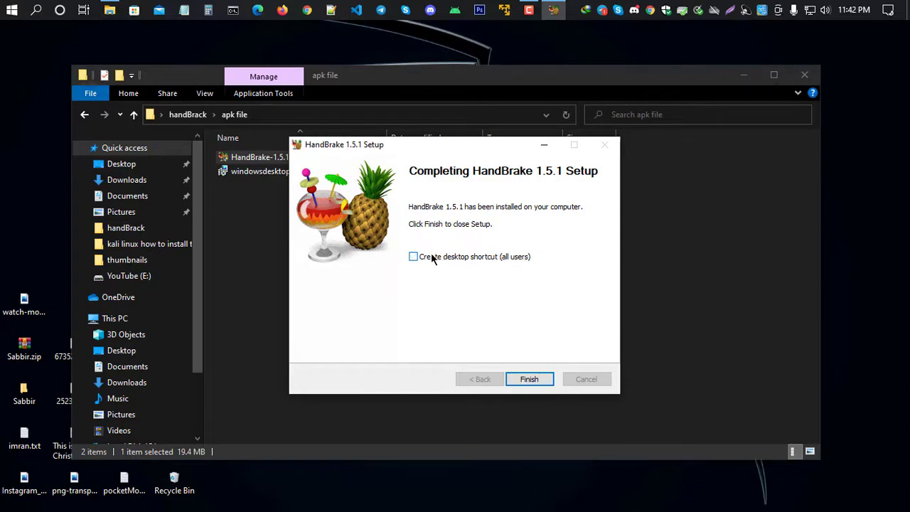
{"action": "left_click", "coordinate": [529, 378]}
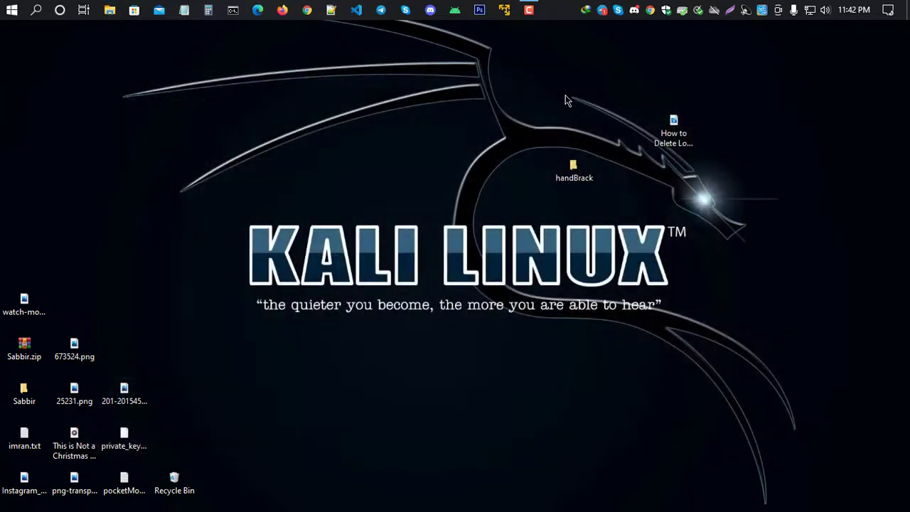
{"action": "mouse_move", "coordinate": [646, 103]}
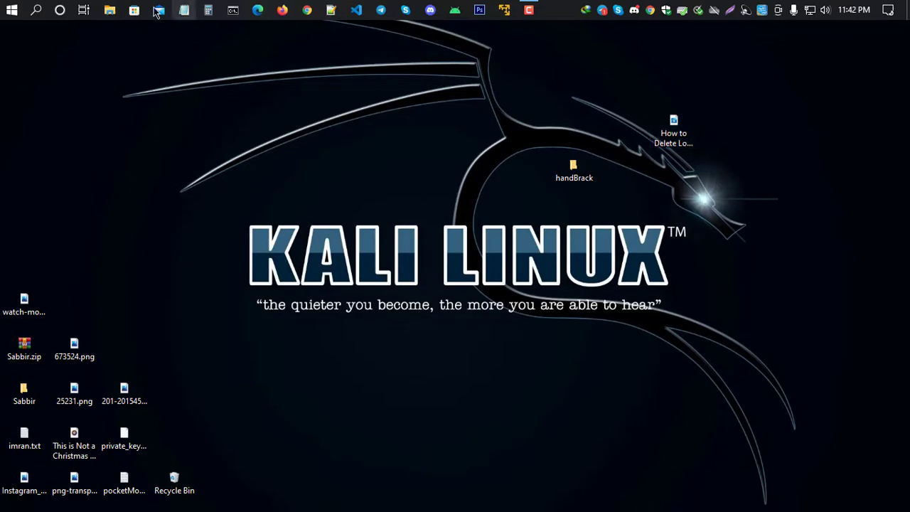
Launch HandBrake from the Start menu's recently added apps.
{"action": "left_click", "coordinate": [12, 9]}
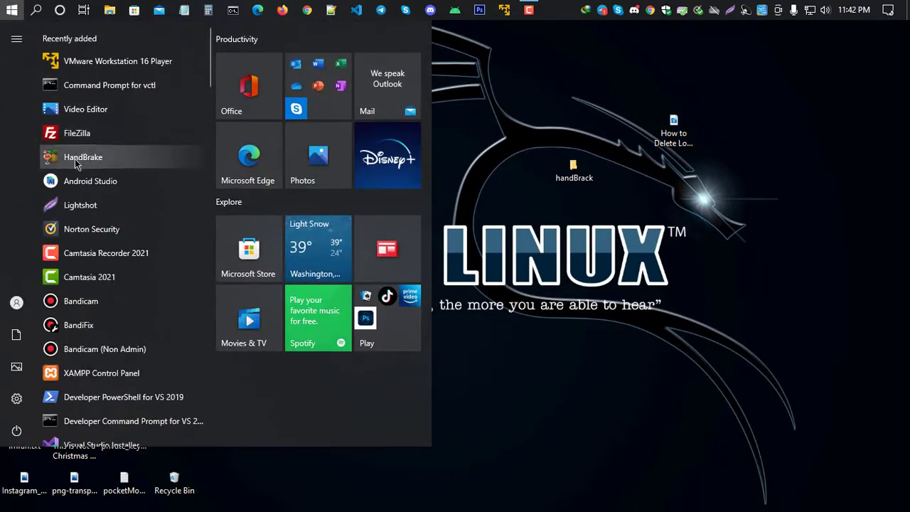
{"action": "left_click", "coordinate": [37, 10]}
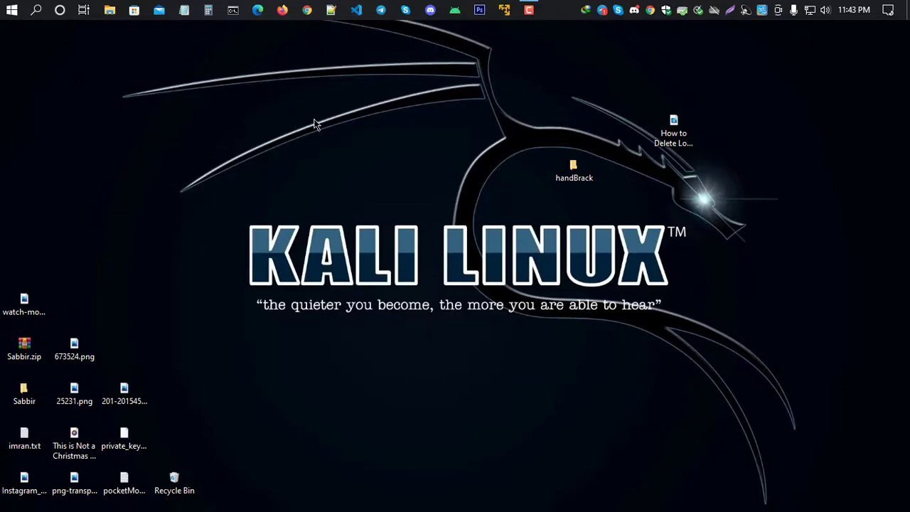
{"action": "mouse_move", "coordinate": [384, 168]}
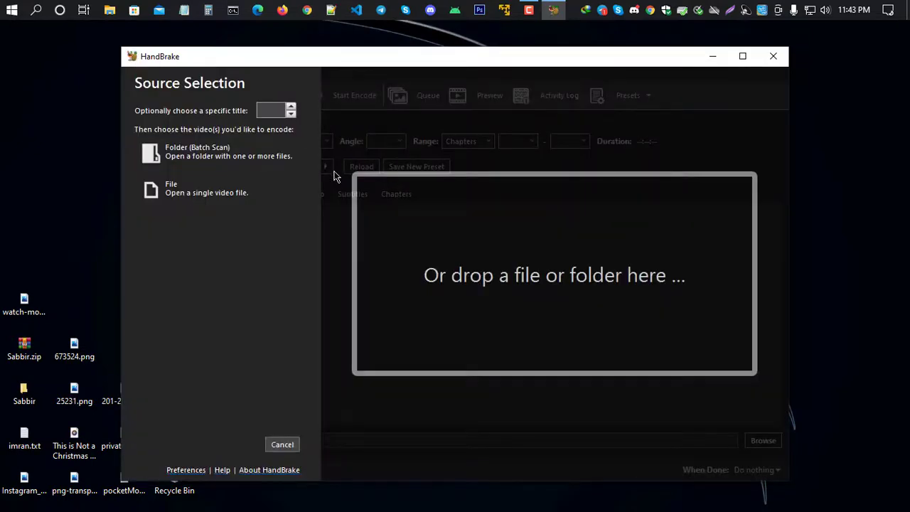
{"action": "mouse_move", "coordinate": [480, 287]}
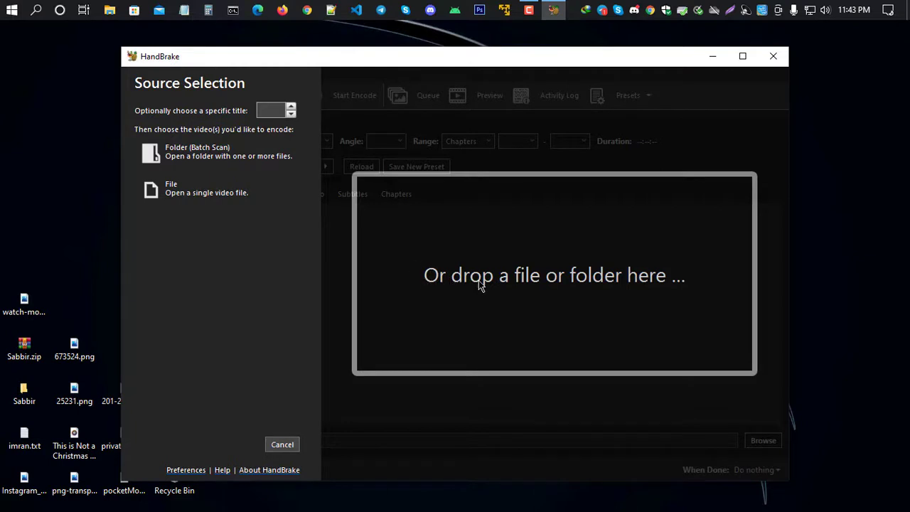
{"action": "mouse_move", "coordinate": [651, 283]}
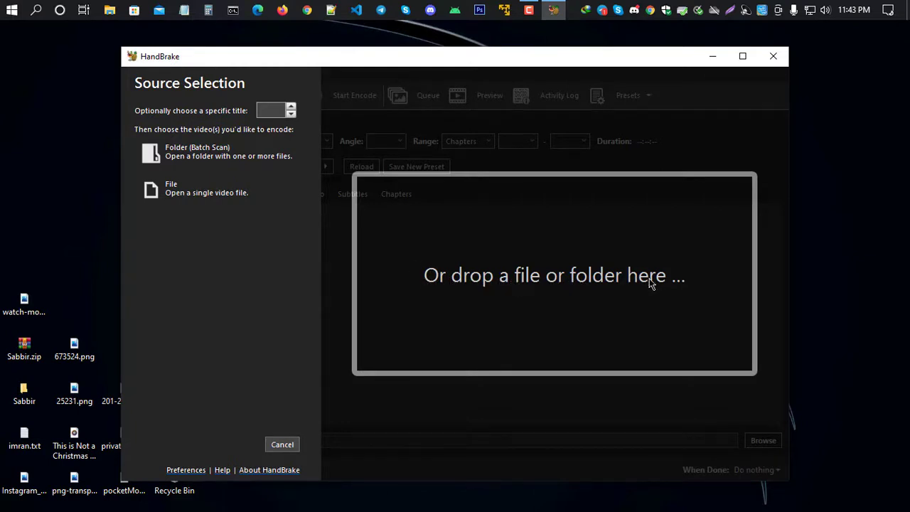
{"action": "mouse_move", "coordinate": [278, 237]}
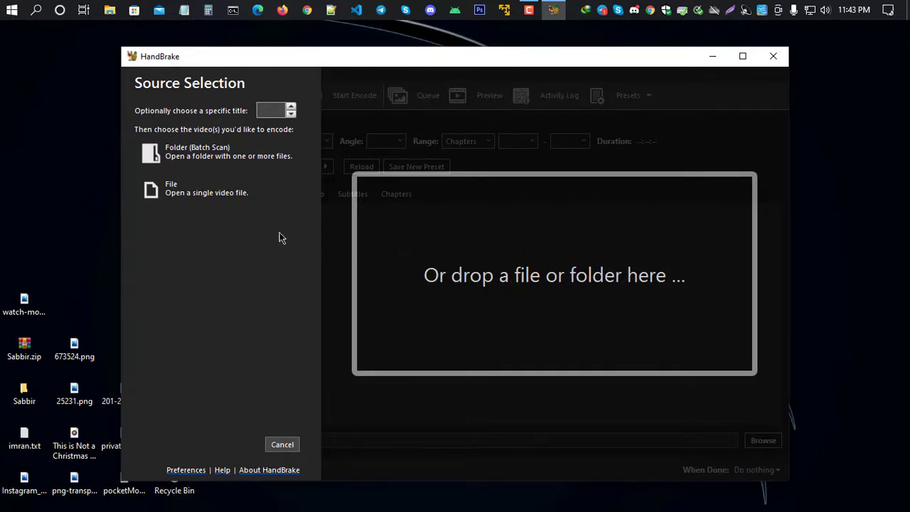
{"action": "mouse_move", "coordinate": [372, 206]}
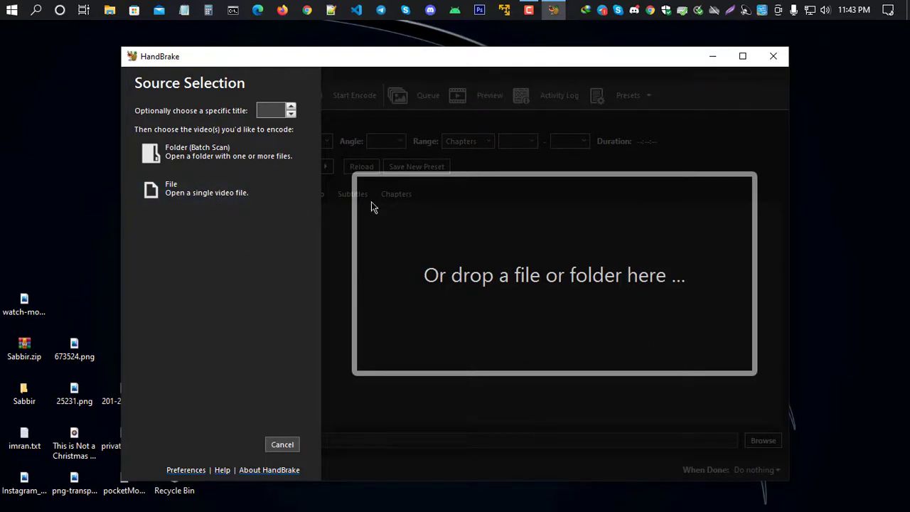
Drop the desktop video onto HandBrake's source area to load it.
{"action": "left_click_drag", "start_coordinate": [454, 57], "coordinate": [533, 207]}
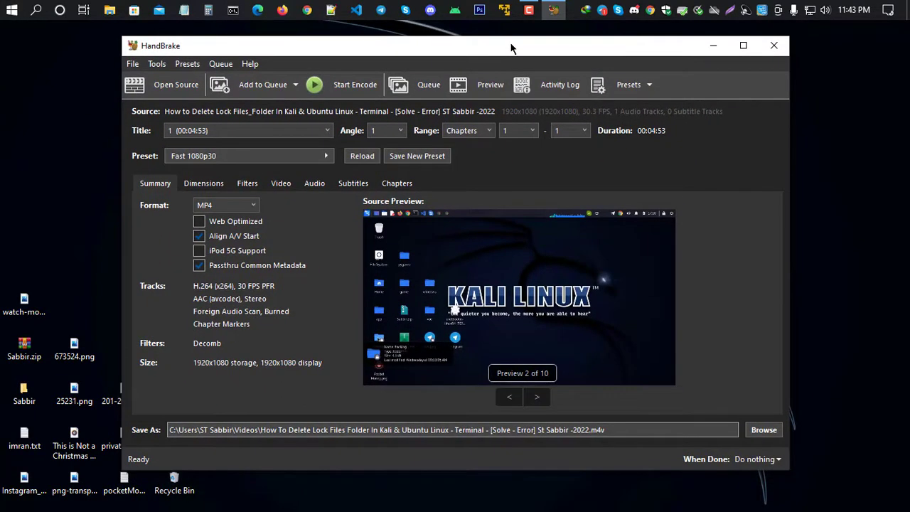
{"action": "mouse_move", "coordinate": [179, 205]}
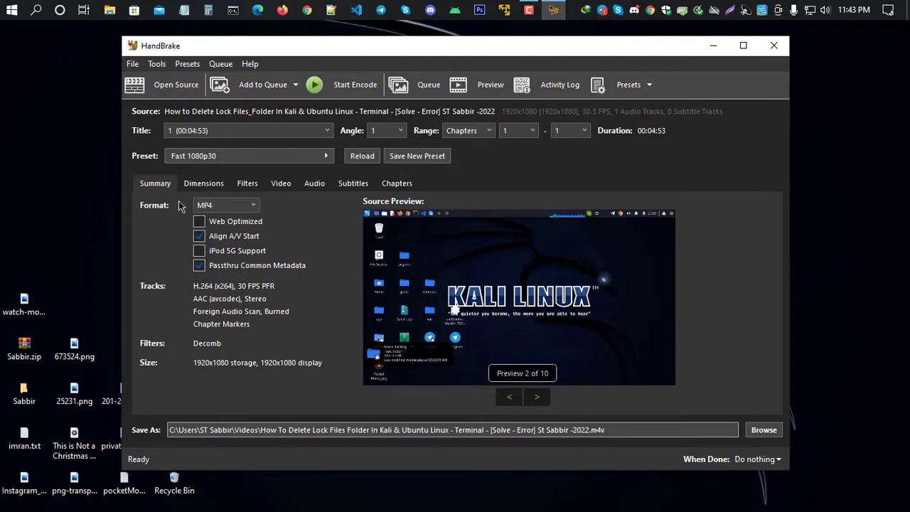
{"action": "mouse_move", "coordinate": [310, 239]}
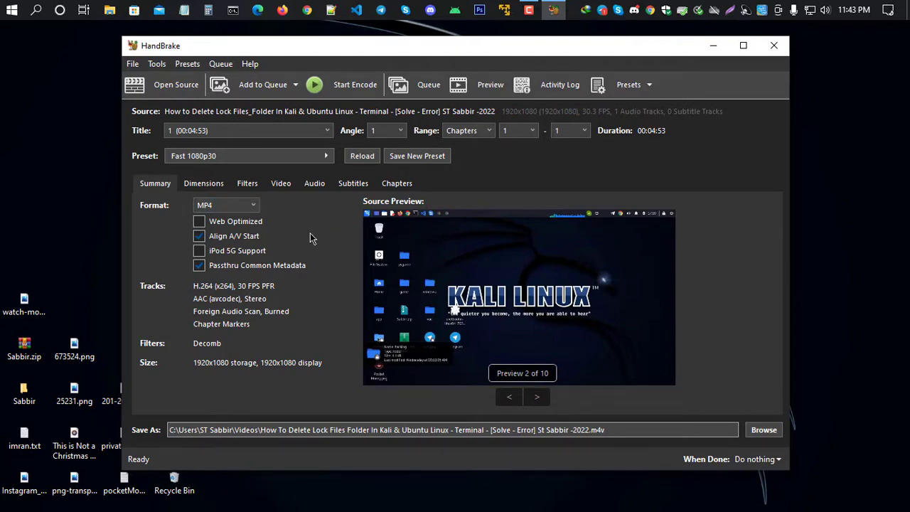
Keep MP4 as the output container from the format list.
{"action": "left_click", "coordinate": [224, 204]}
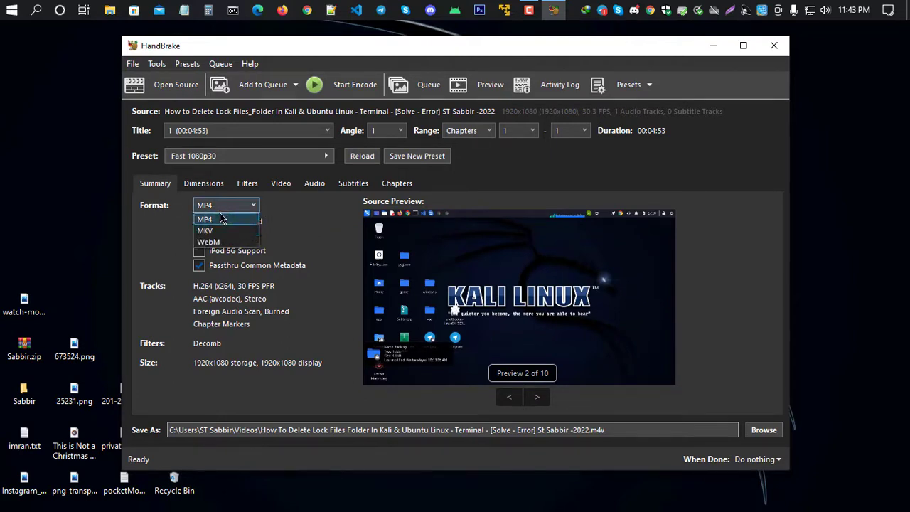
{"action": "mouse_move", "coordinate": [211, 226]}
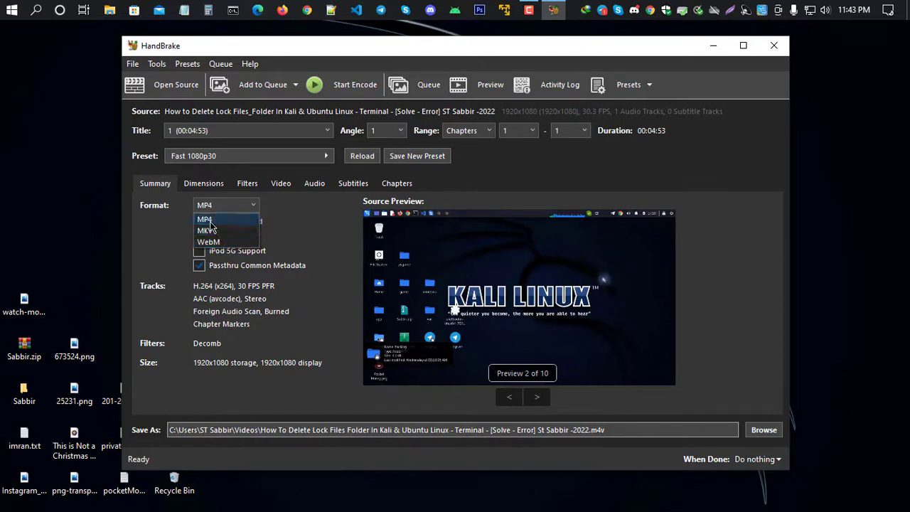
{"action": "left_click", "coordinate": [204, 219]}
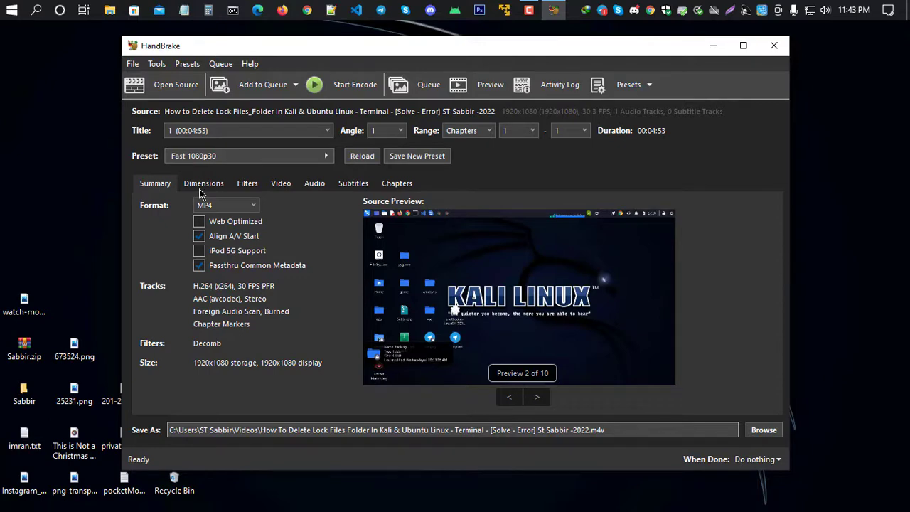
Set the Dimensions resolution limit to 2160p 4K Ultra HD and review the filters.
{"action": "left_click", "coordinate": [203, 182]}
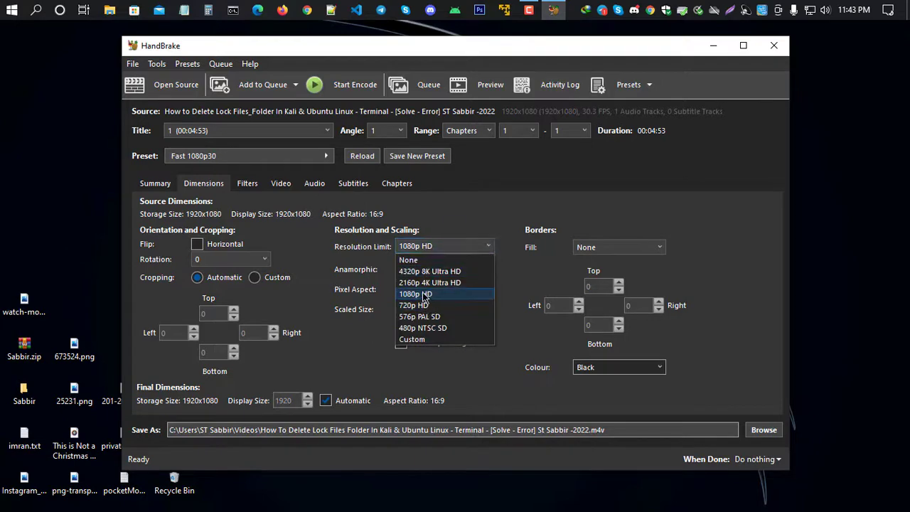
{"action": "mouse_move", "coordinate": [443, 282]}
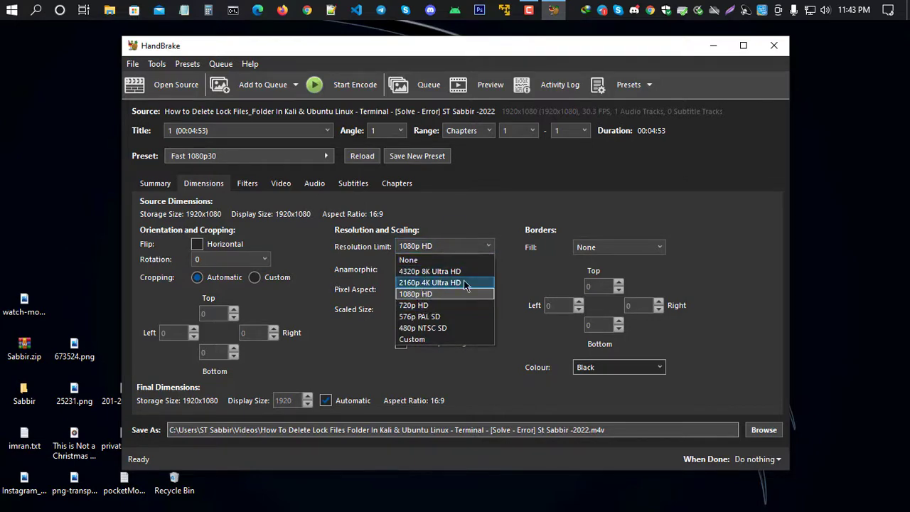
{"action": "left_click", "coordinate": [430, 282]}
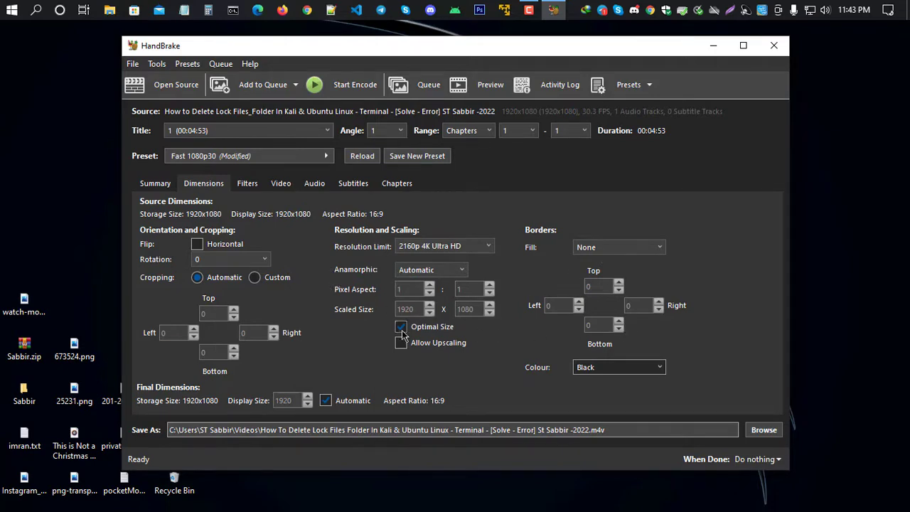
{"action": "left_click", "coordinate": [248, 182]}
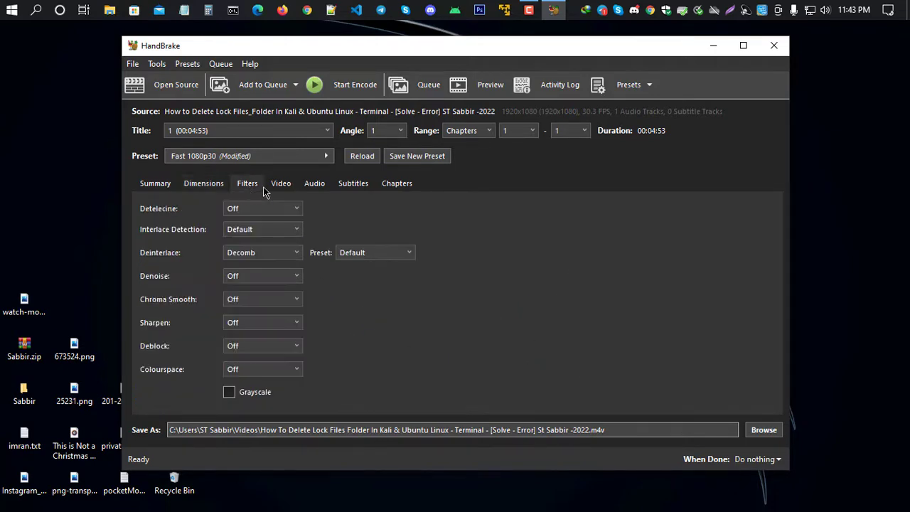
Set the H.264 encoder profile to High, review subtitles and chapters, and return to the summary.
{"action": "left_click", "coordinate": [281, 182]}
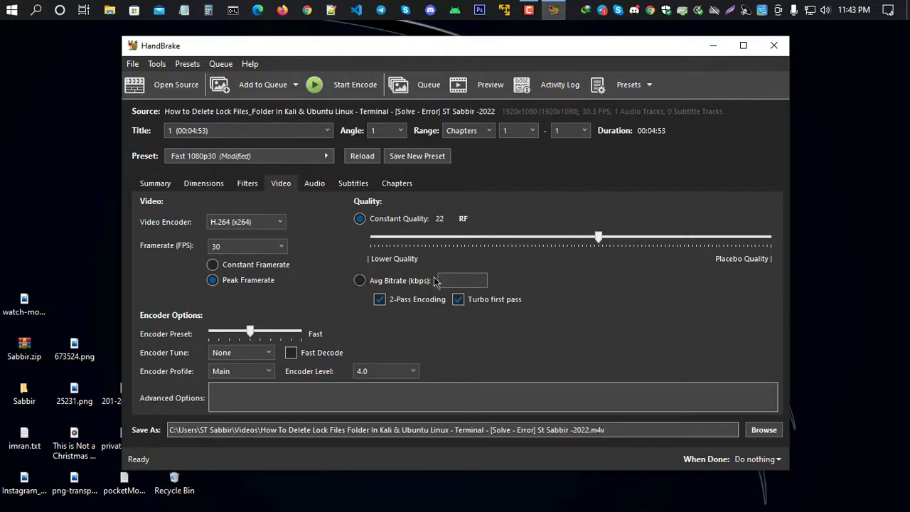
{"action": "mouse_move", "coordinate": [597, 259]}
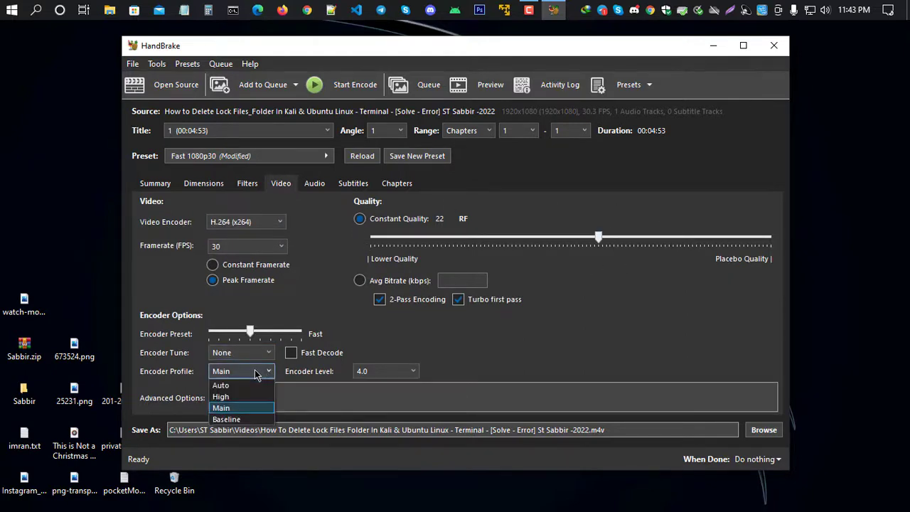
{"action": "left_click", "coordinate": [221, 395]}
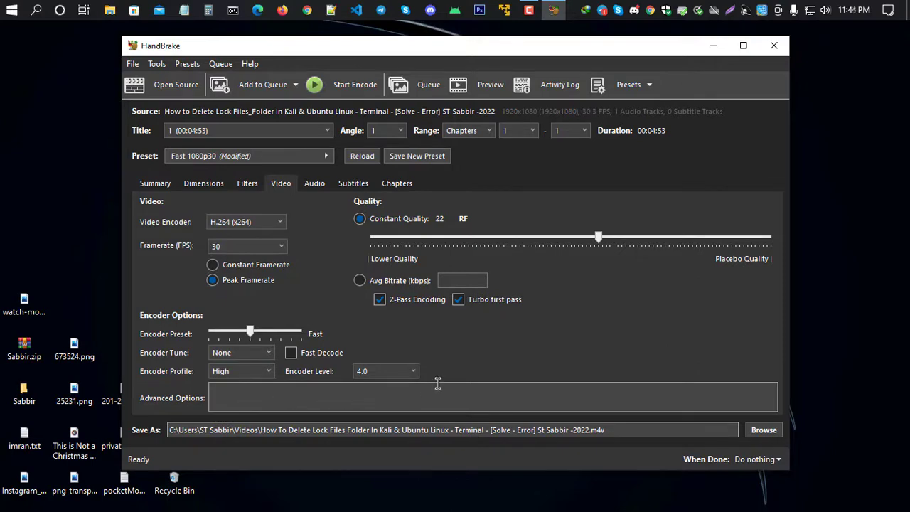
{"action": "left_click", "coordinate": [352, 182]}
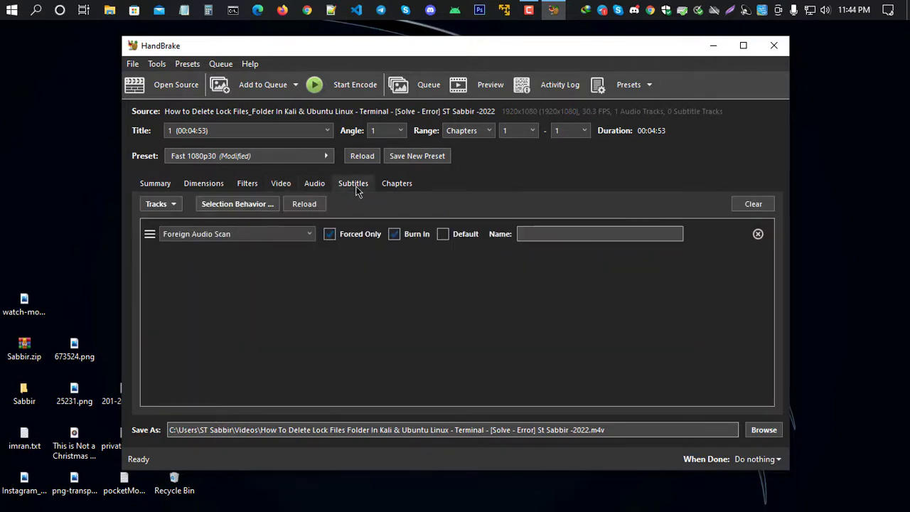
{"action": "left_click", "coordinate": [397, 182]}
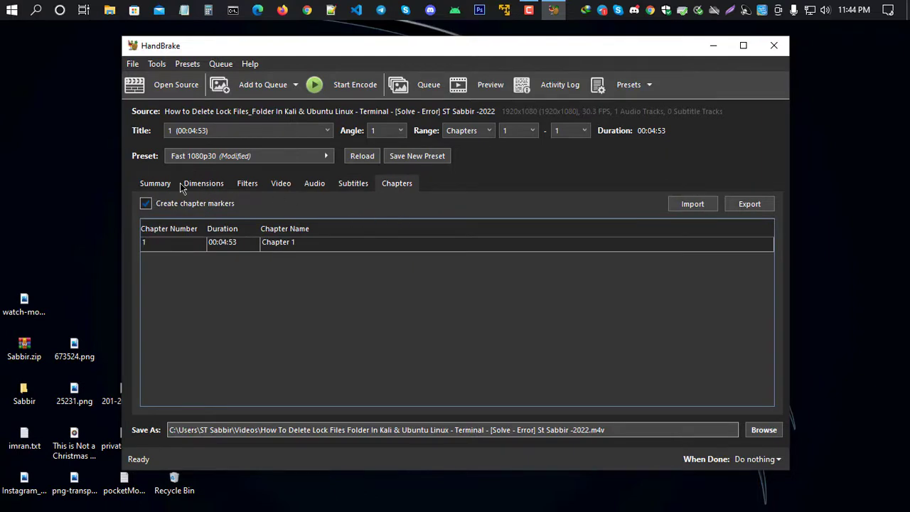
{"action": "left_click", "coordinate": [155, 183]}
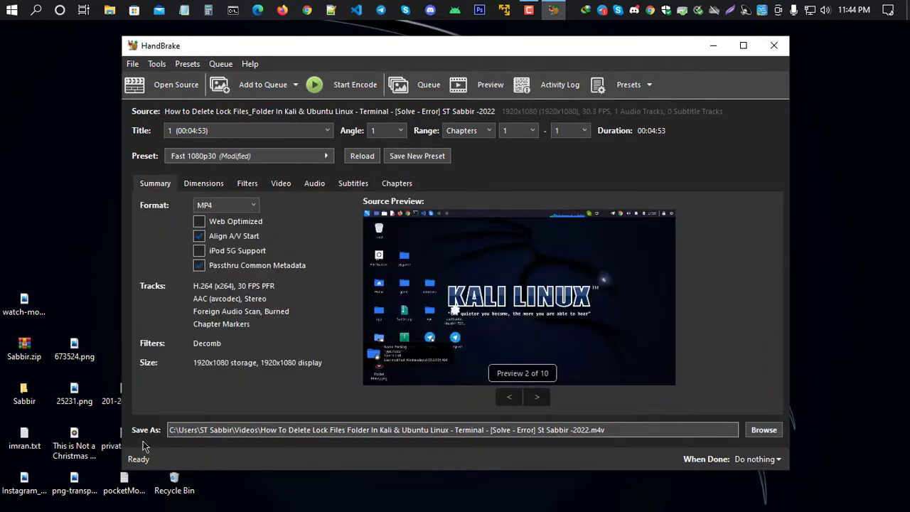
{"action": "mouse_move", "coordinate": [767, 390]}
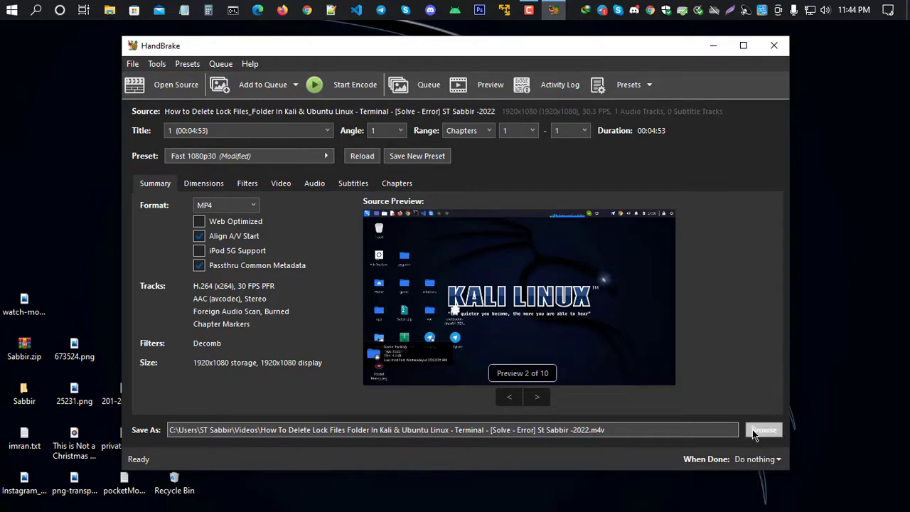
{"action": "mouse_move", "coordinate": [765, 432]}
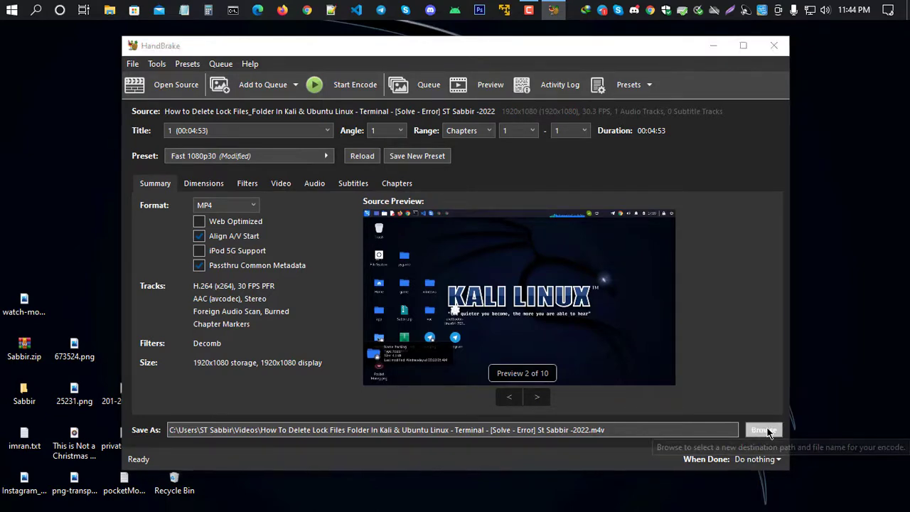
Set the output destination to copy.mp4 on the Desktop.
{"action": "left_click", "coordinate": [763, 429]}
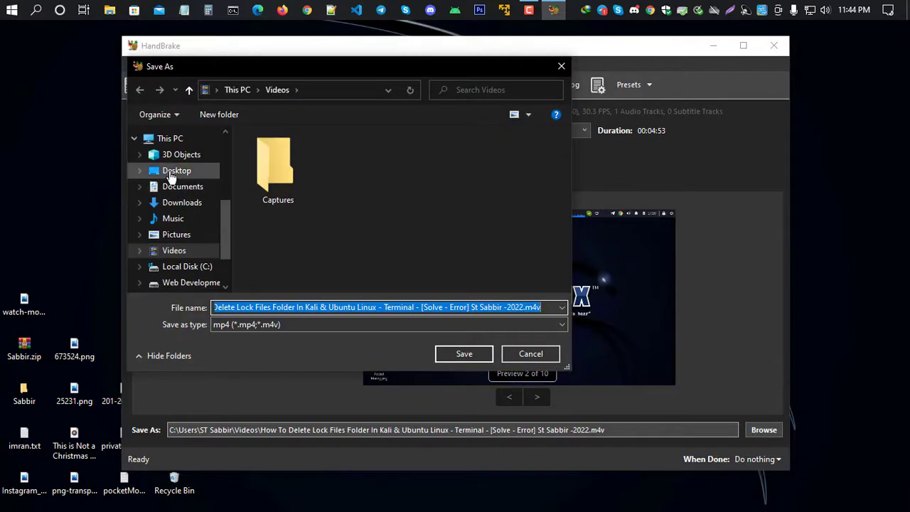
{"action": "left_click", "coordinate": [177, 171]}
{"action": "type", "text": "copy.mp4"}
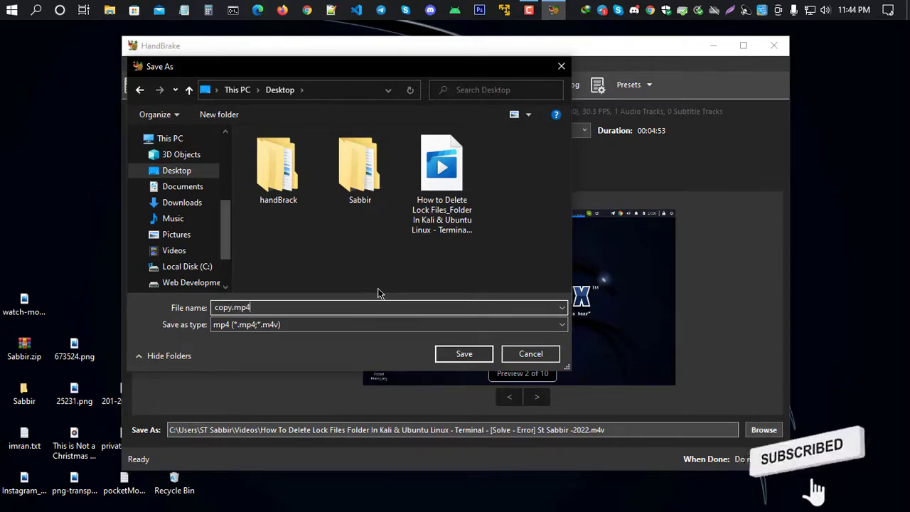
{"action": "left_click", "coordinate": [464, 353]}
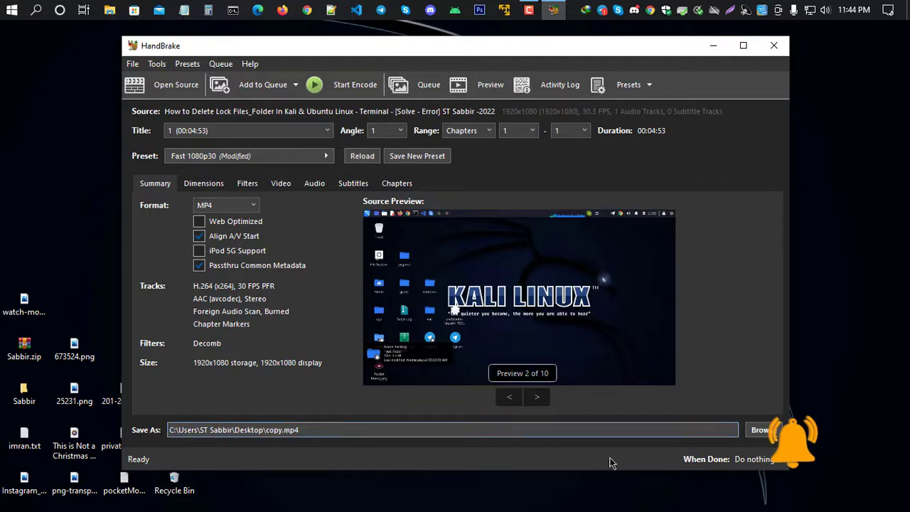
{"action": "mouse_move", "coordinate": [324, 474]}
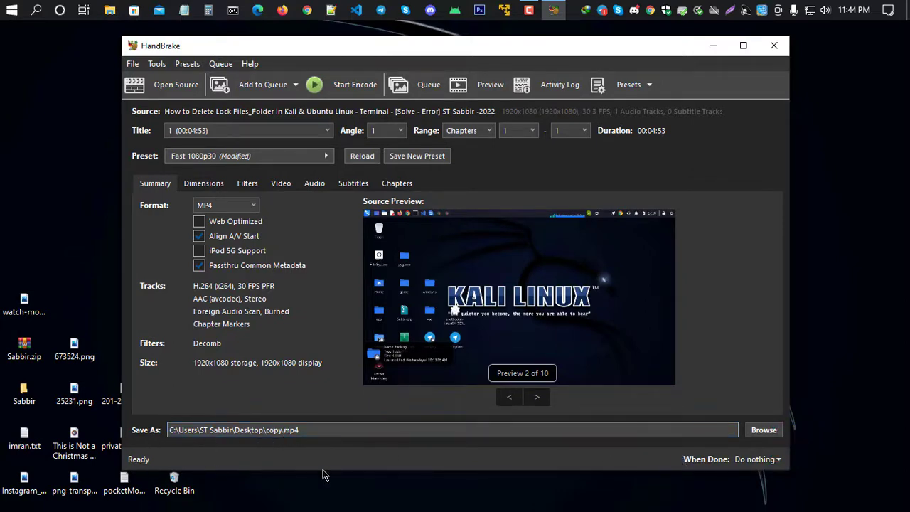
{"action": "mouse_move", "coordinate": [355, 85]}
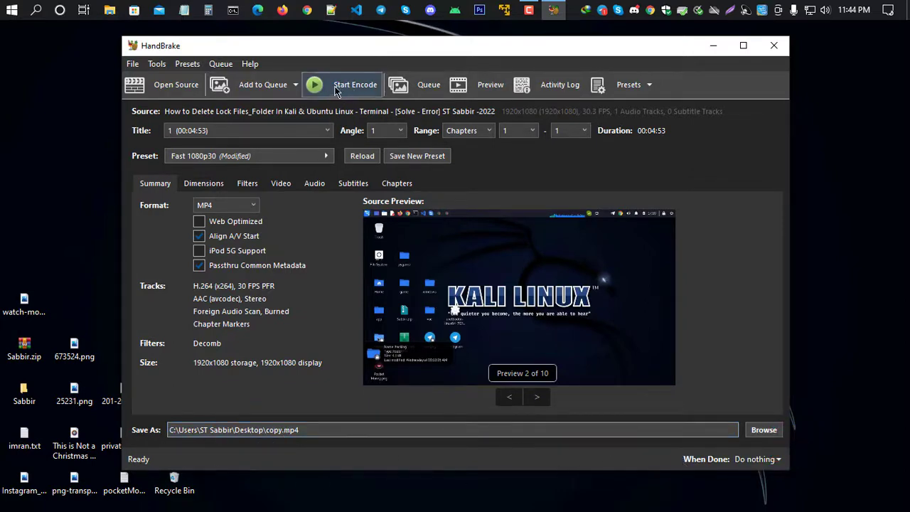
{"action": "mouse_move", "coordinate": [356, 97]}
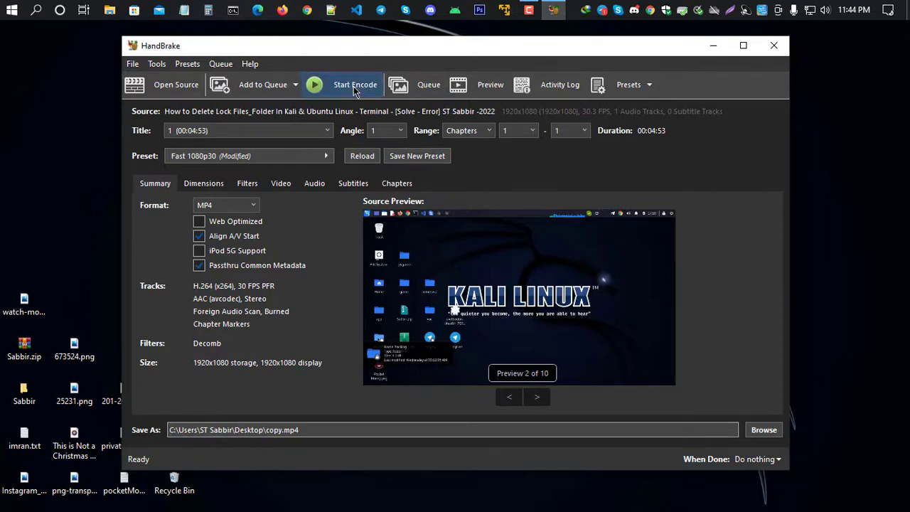
Start the encode and let it run until the queue finishes.
{"action": "left_click", "coordinate": [353, 84]}
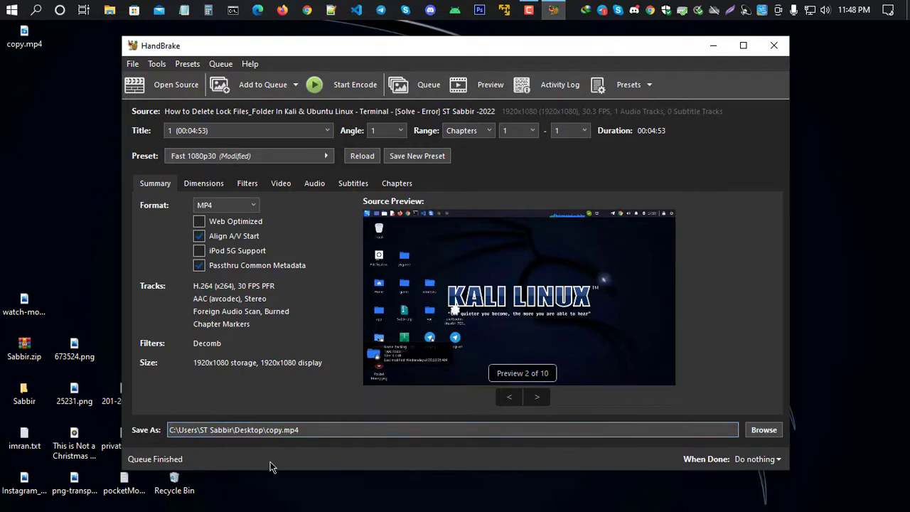
{"action": "mouse_move", "coordinate": [239, 472]}
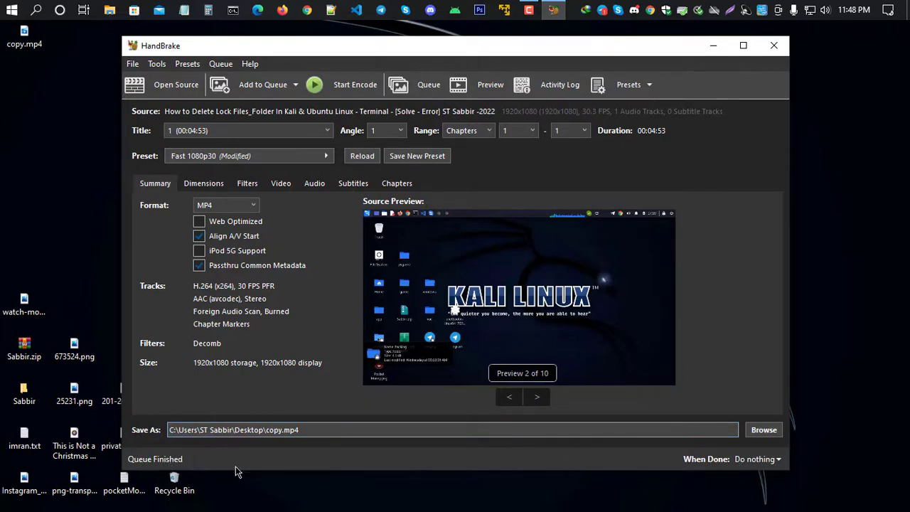
{"action": "mouse_move", "coordinate": [415, 57]}
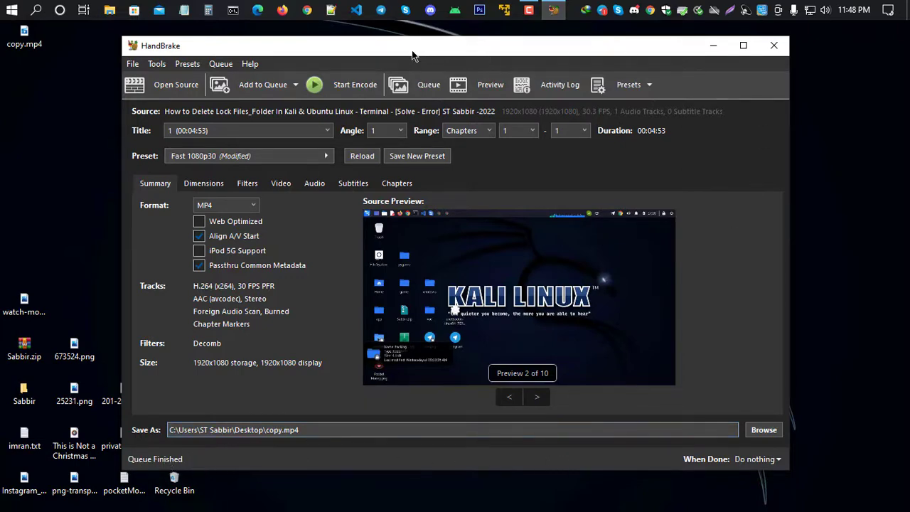
{"action": "mouse_move", "coordinate": [773, 46]}
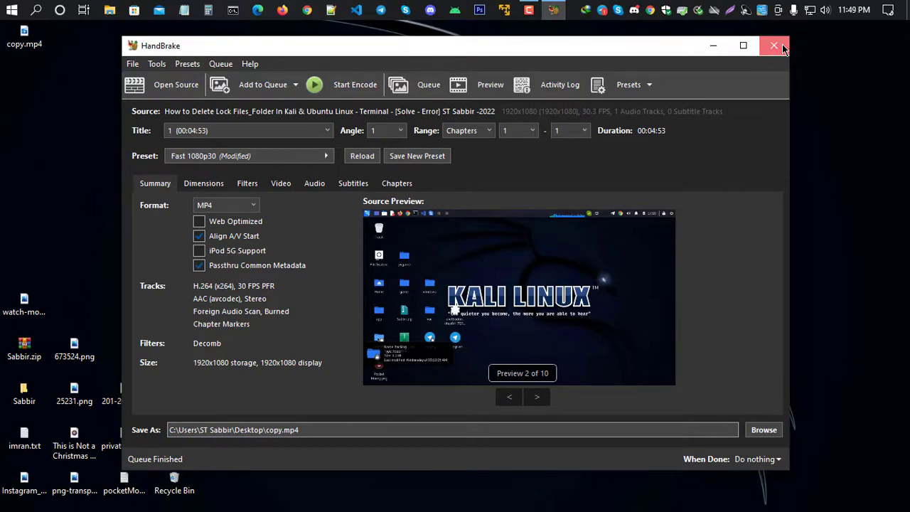
Close HandBrake, play copy.mp4 from the desktop, skip to about two minutes, then close the player.
{"action": "left_click", "coordinate": [773, 45]}
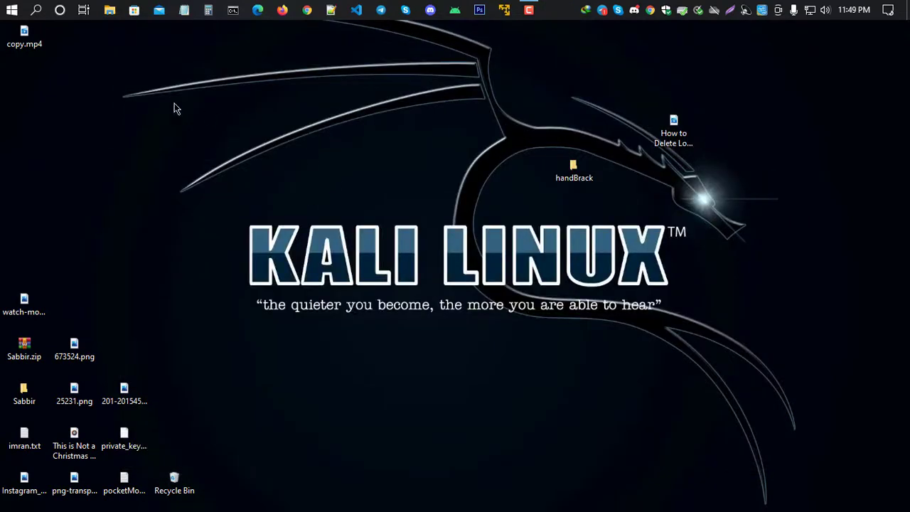
{"action": "left_click_drag", "start_coordinate": [24, 32], "coordinate": [324, 97]}
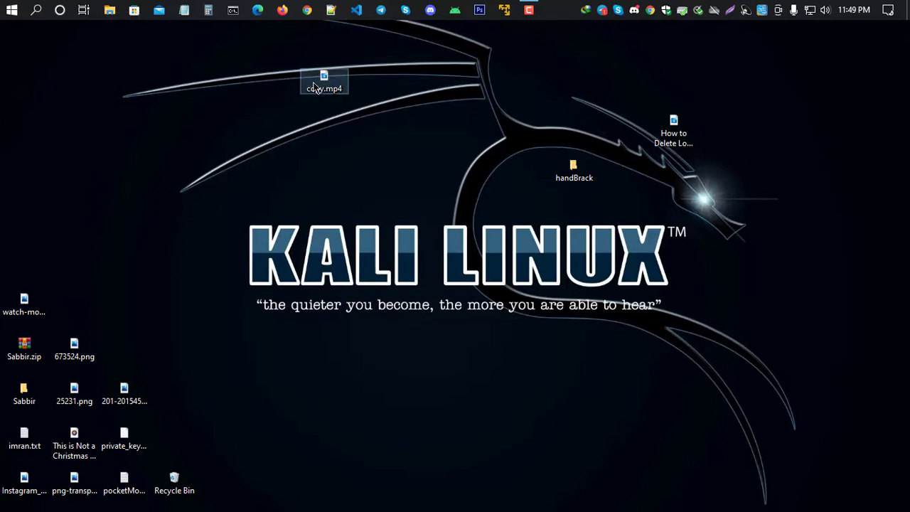
{"action": "double_click", "coordinate": [324, 78]}
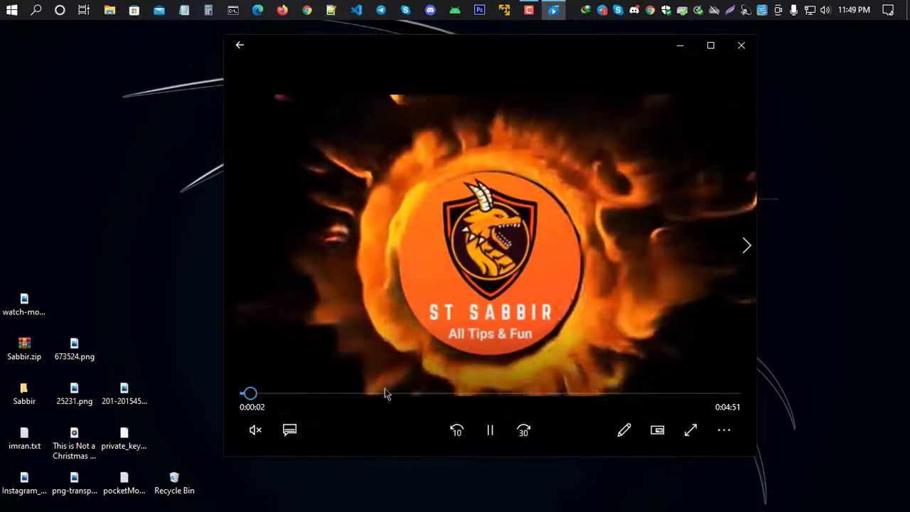
{"action": "left_click_drag", "start_coordinate": [249, 393], "coordinate": [446, 393]}
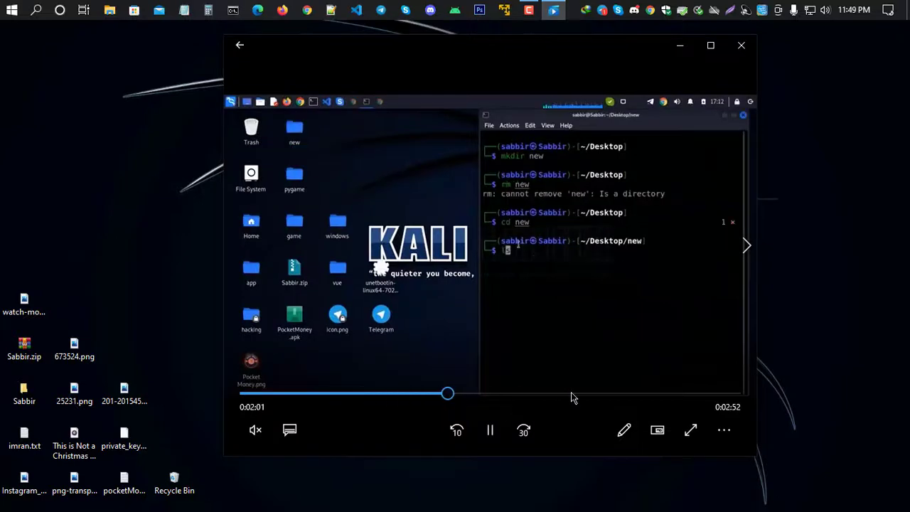
{"action": "left_click", "coordinate": [742, 44]}
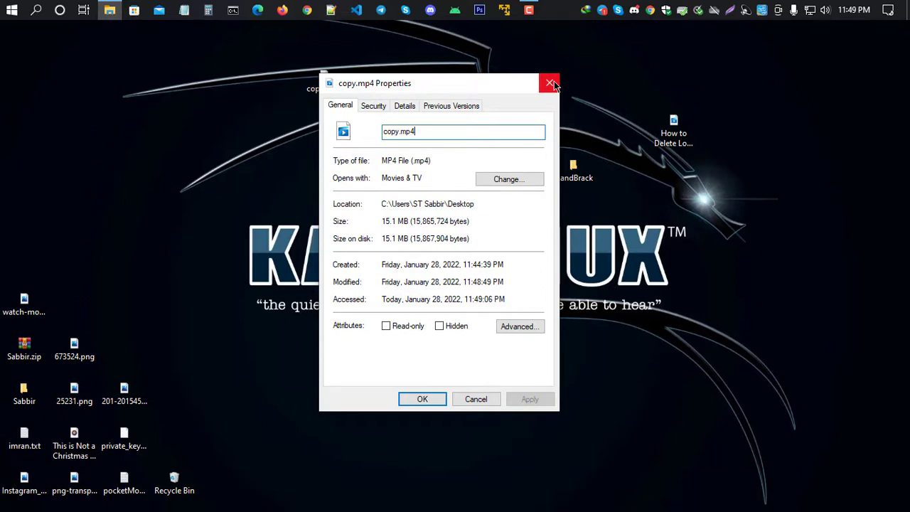
Close the copy.mp4 properties window after checking the 15.1 MB MP4 details.
{"action": "left_click", "coordinate": [550, 82]}
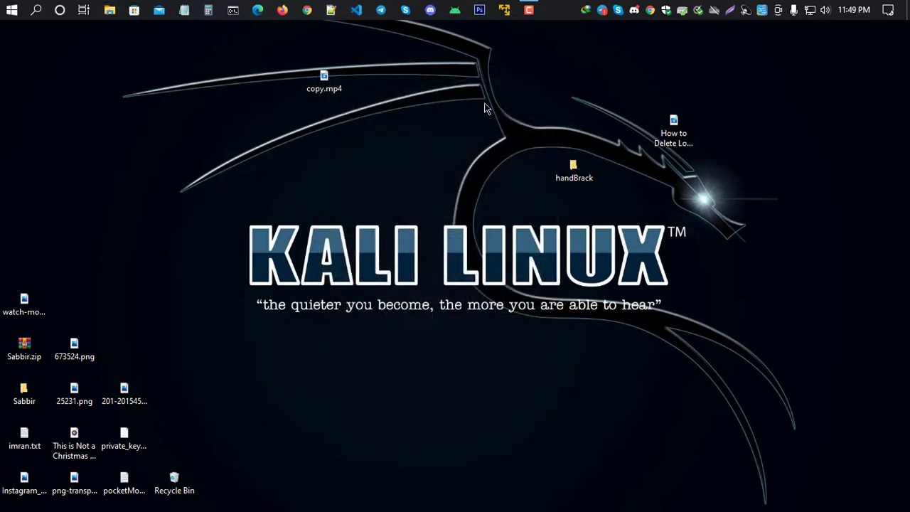
{"action": "mouse_move", "coordinate": [486, 101]}
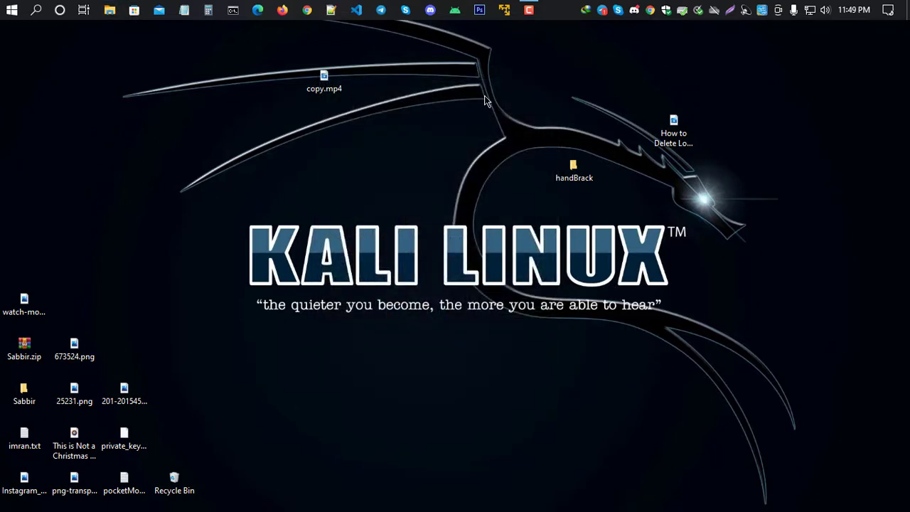